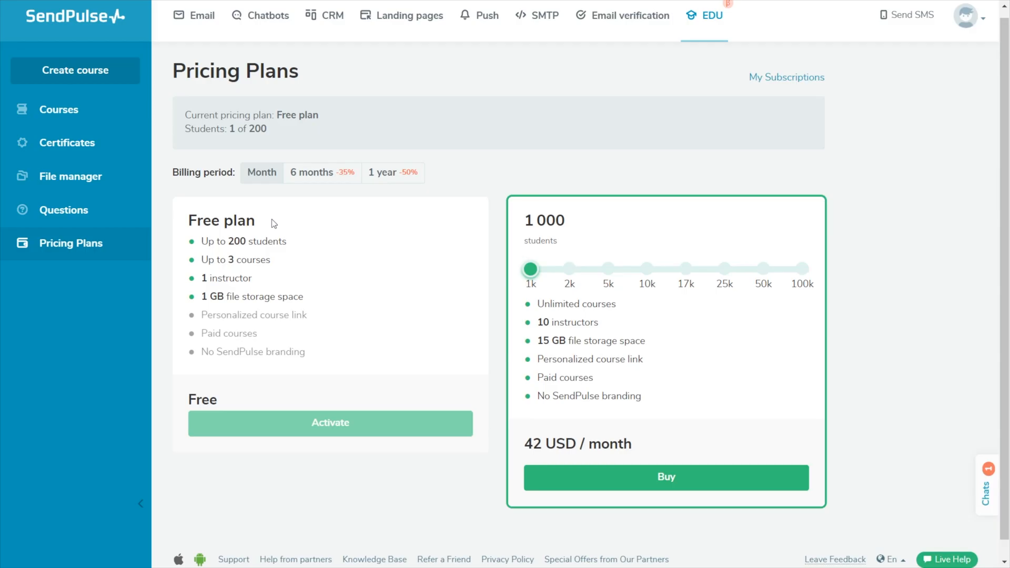
{"action": "mouse_move", "coordinate": [295, 233]}
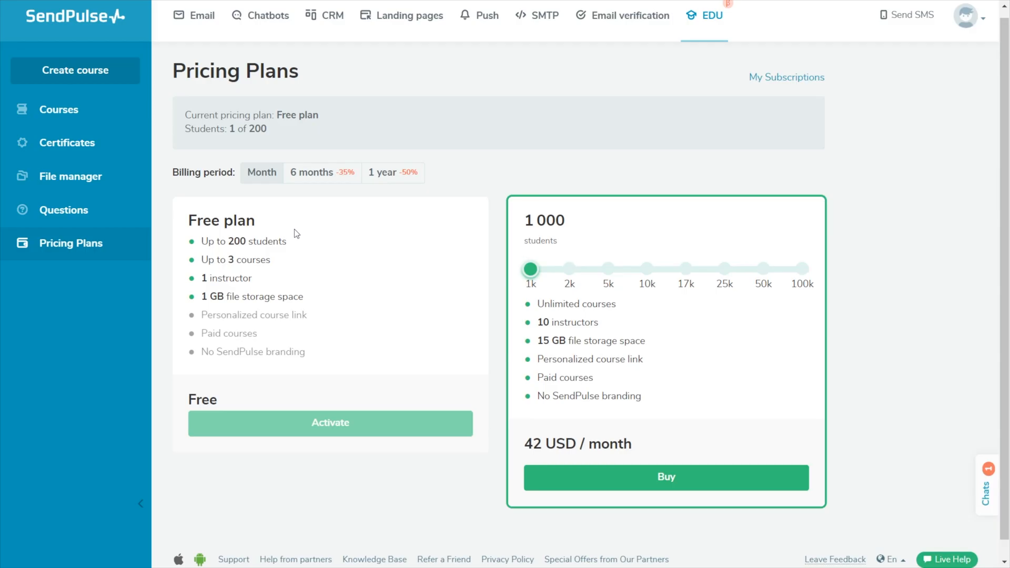
{"action": "mouse_move", "coordinate": [340, 285]}
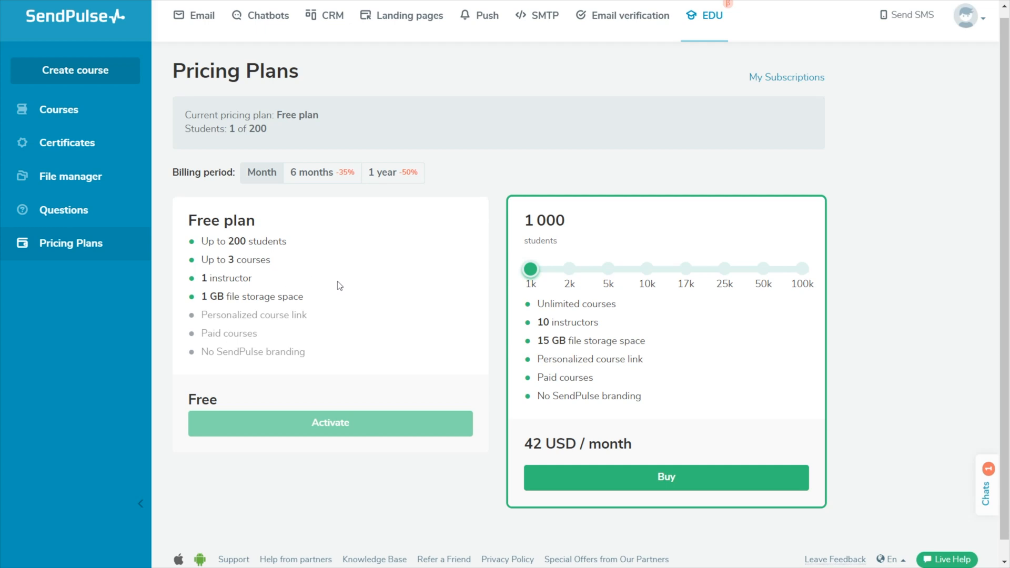
{"action": "mouse_move", "coordinate": [377, 310]}
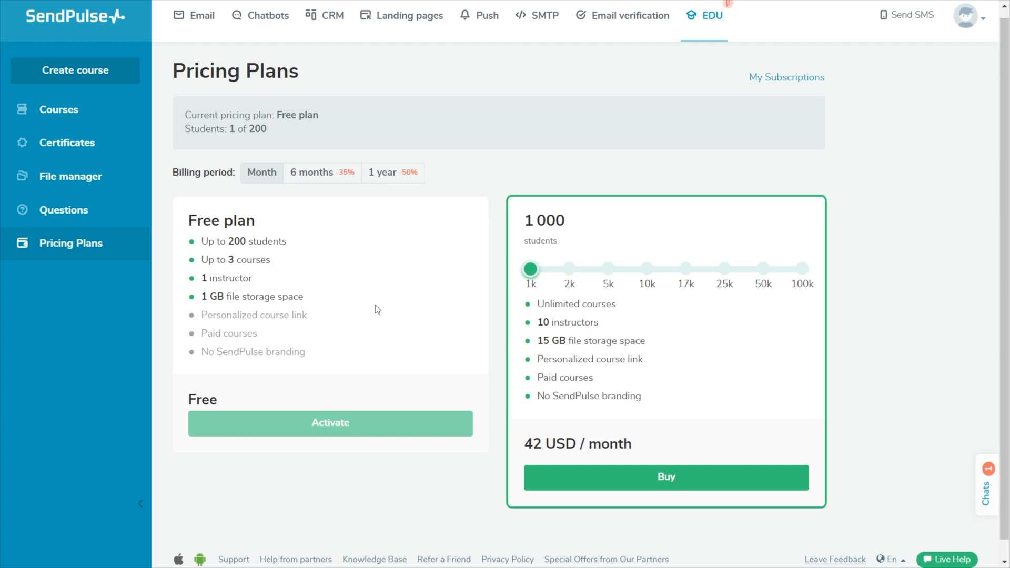
{"action": "mouse_move", "coordinate": [627, 314]}
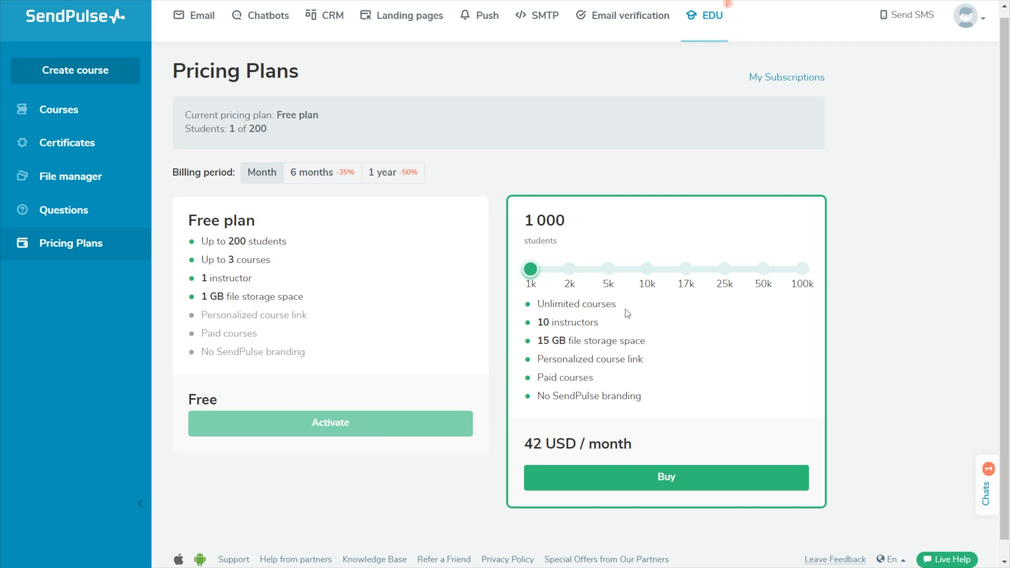
{"action": "mouse_move", "coordinate": [670, 381]}
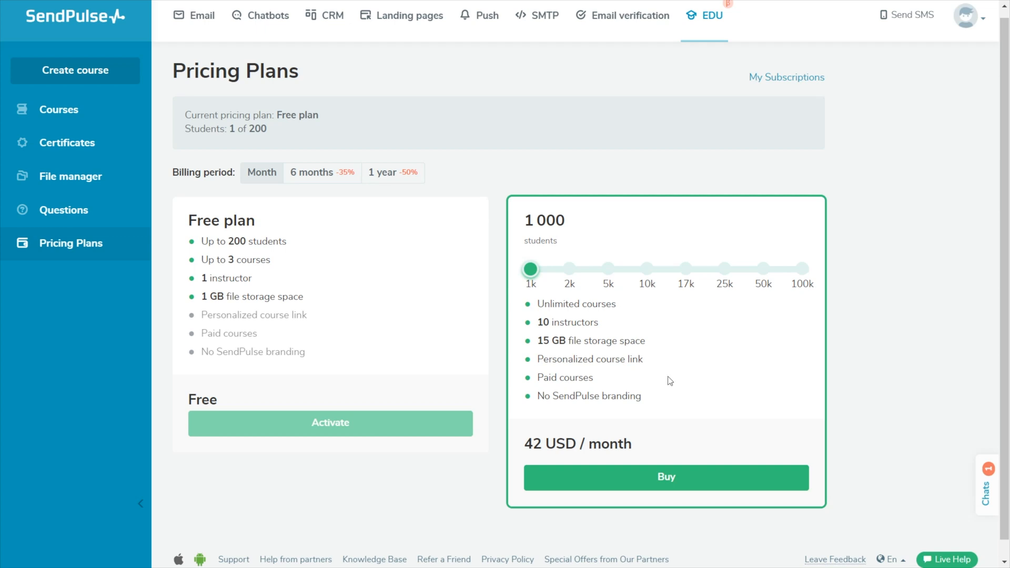
Review the Accept Payments settings of the account, then return to the EDU course creator start page
{"action": "left_click", "coordinate": [544, 15]}
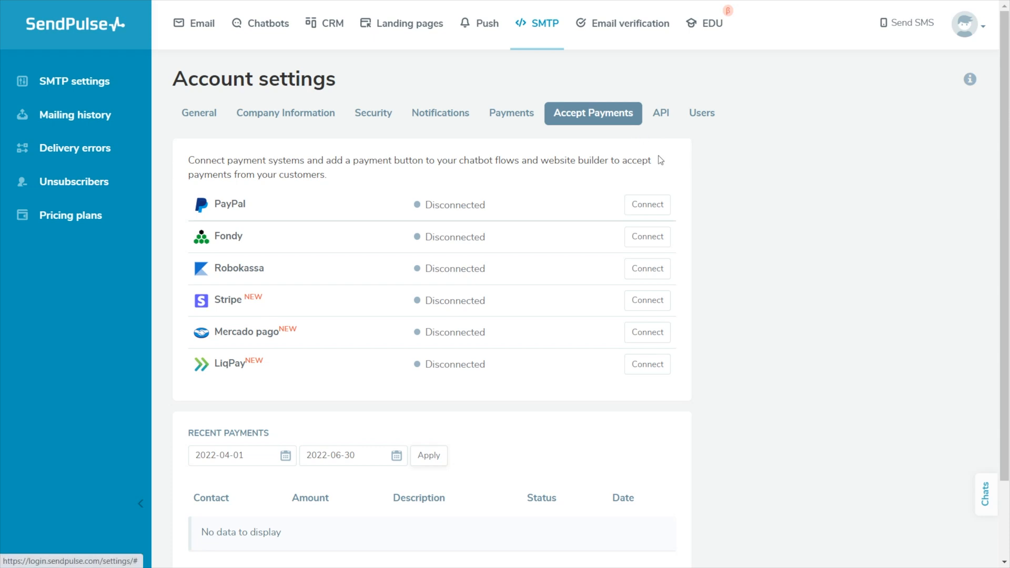
{"action": "mouse_move", "coordinate": [648, 300]}
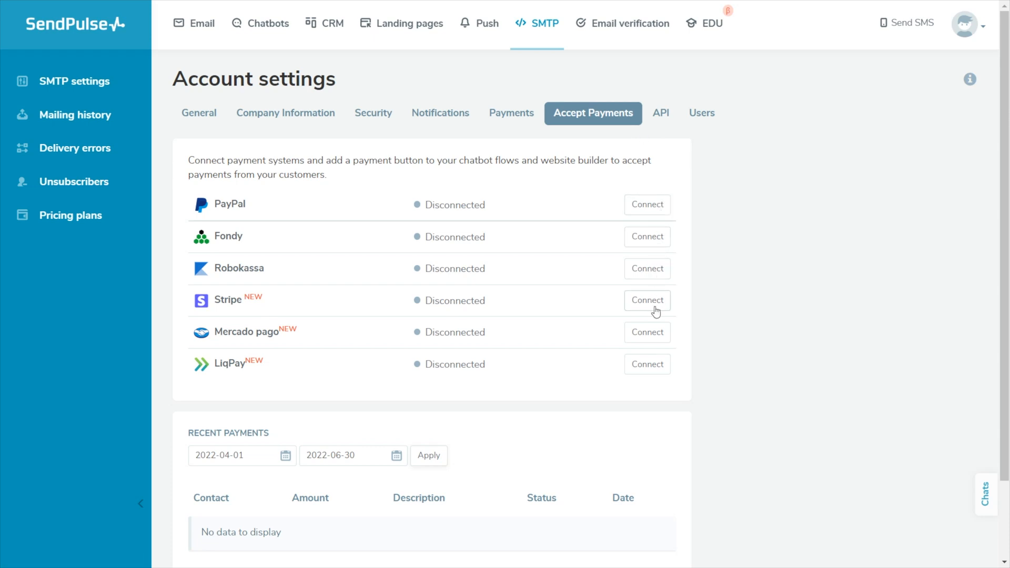
{"action": "mouse_move", "coordinate": [659, 390]}
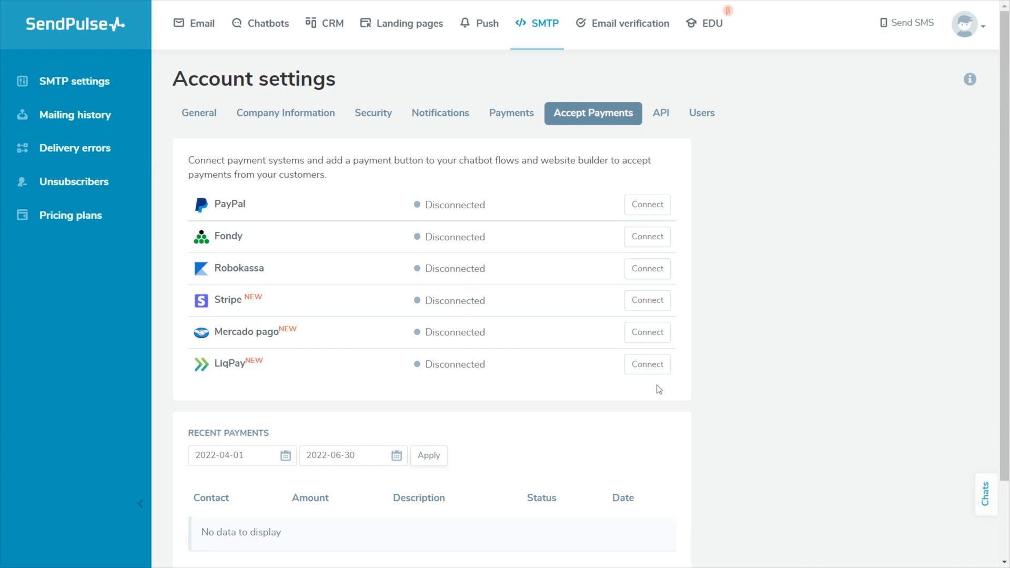
{"action": "left_click", "coordinate": [712, 23]}
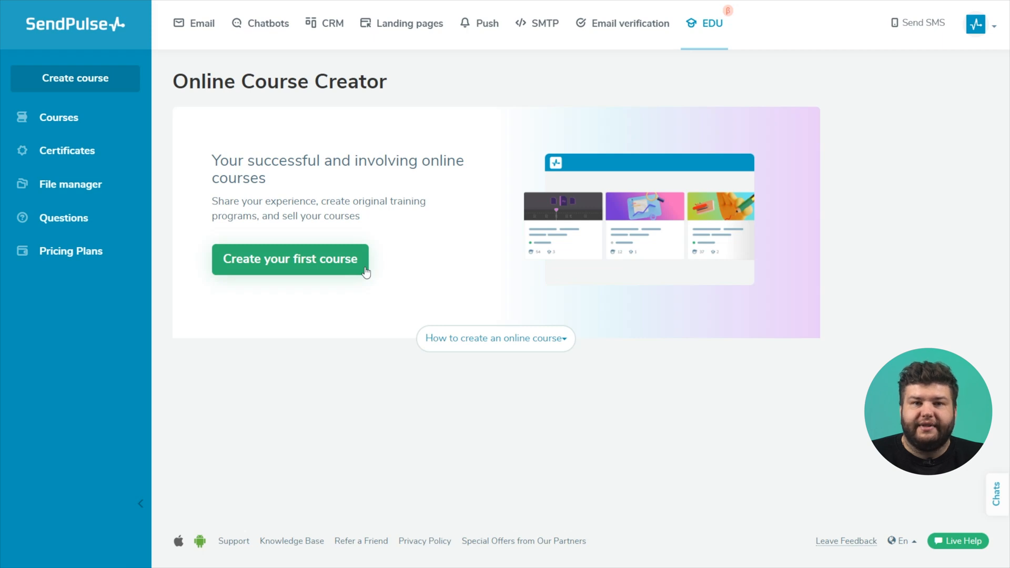
{"action": "mouse_move", "coordinate": [166, 133]}
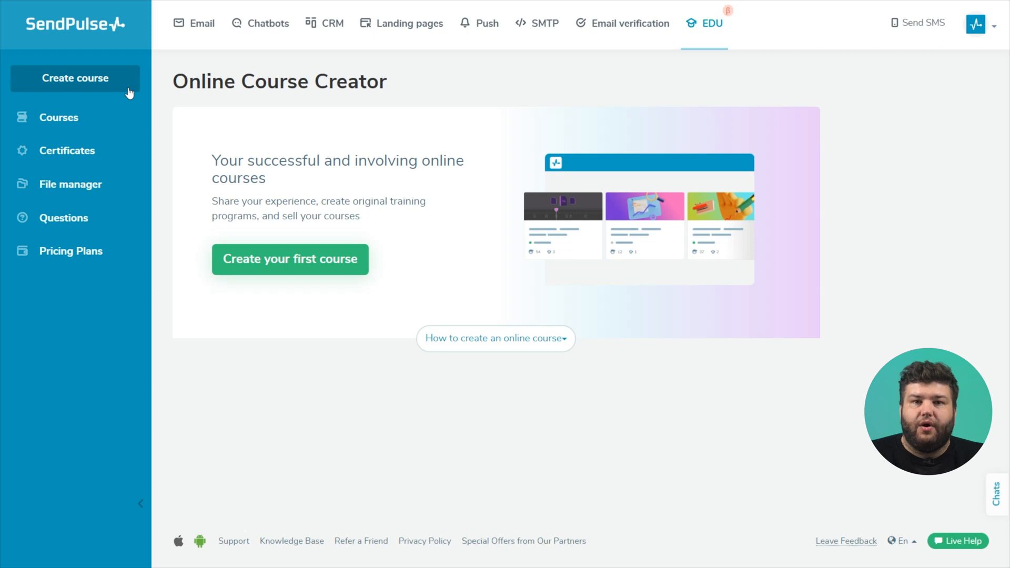
{"action": "mouse_move", "coordinate": [221, 156]}
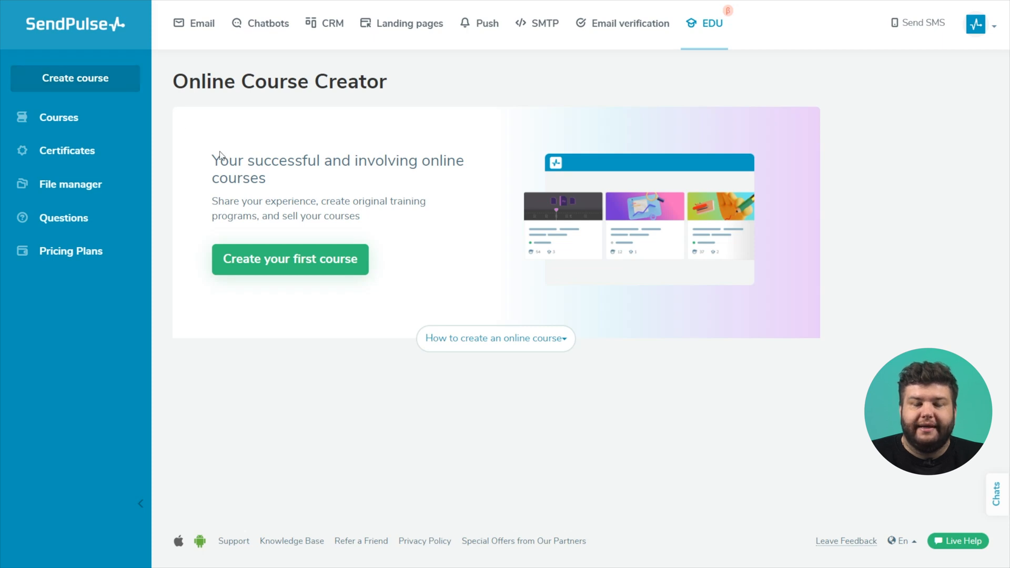
{"action": "mouse_move", "coordinate": [349, 272]}
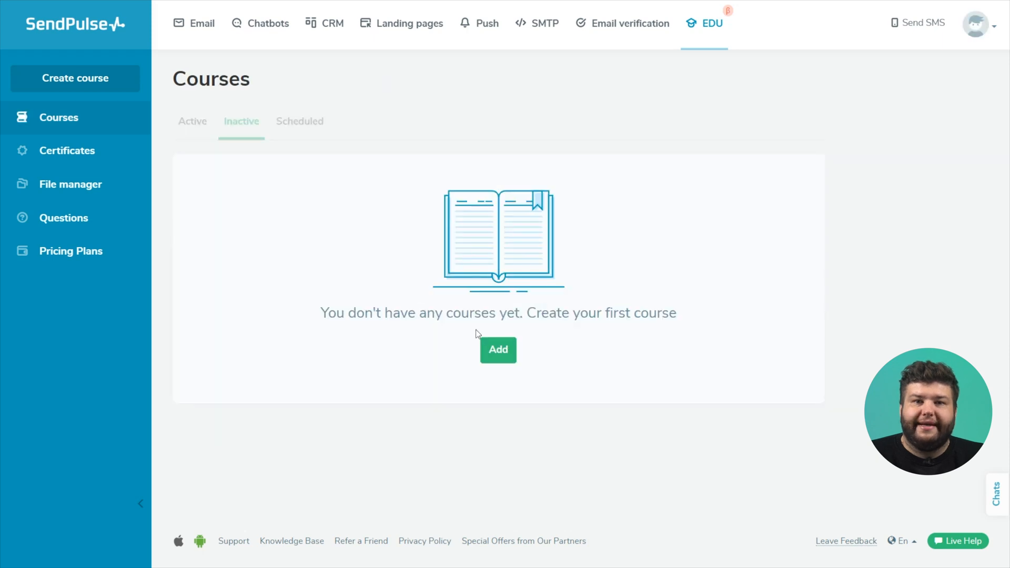
Create a new course named 'chatbots' at the address chatbots.sendpulse.online and save it
{"action": "left_click", "coordinate": [498, 350]}
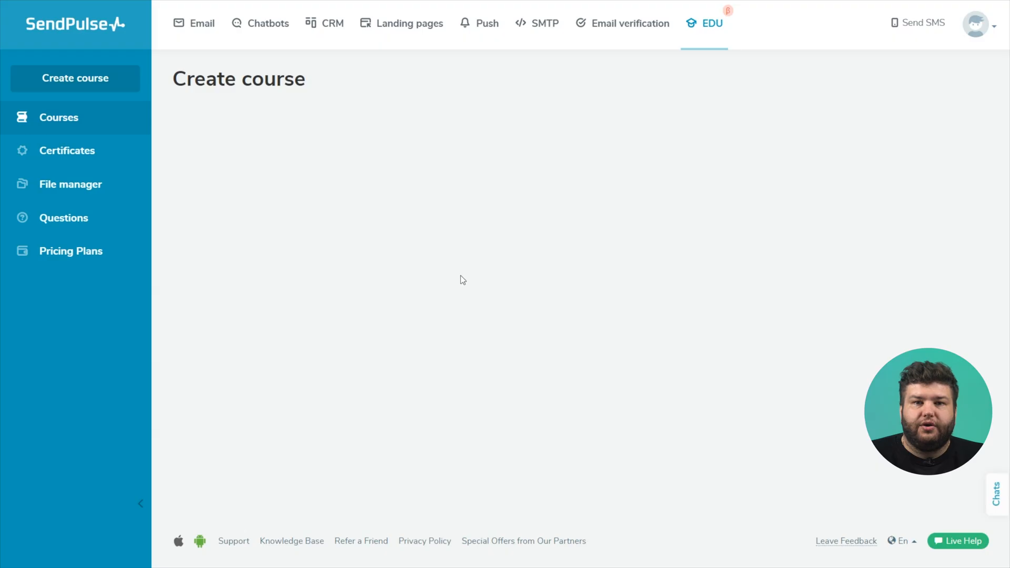
{"action": "type", "text": "c"}
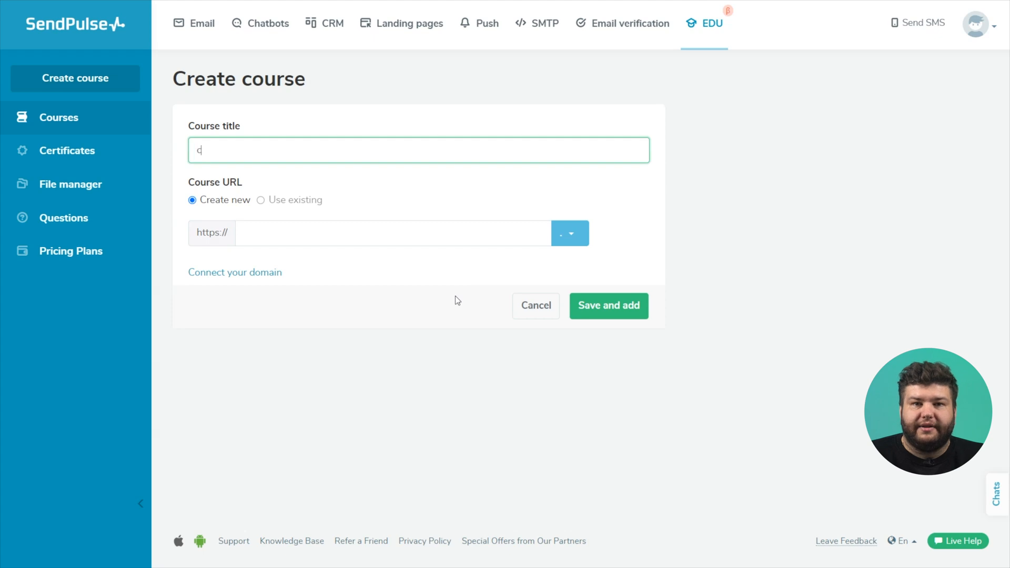
{"action": "type", "text": "hatb"}
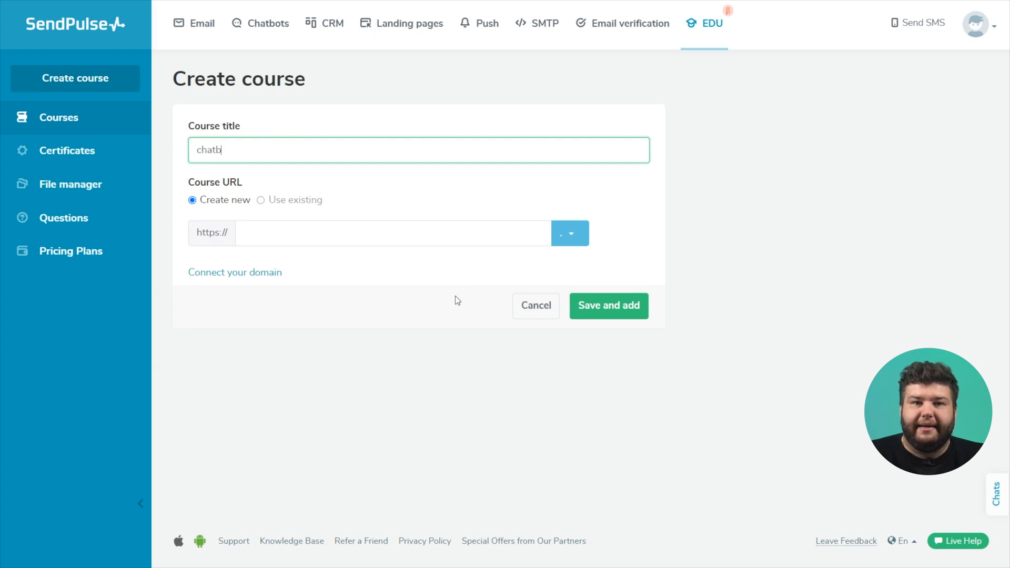
{"action": "type", "text": "ots"}
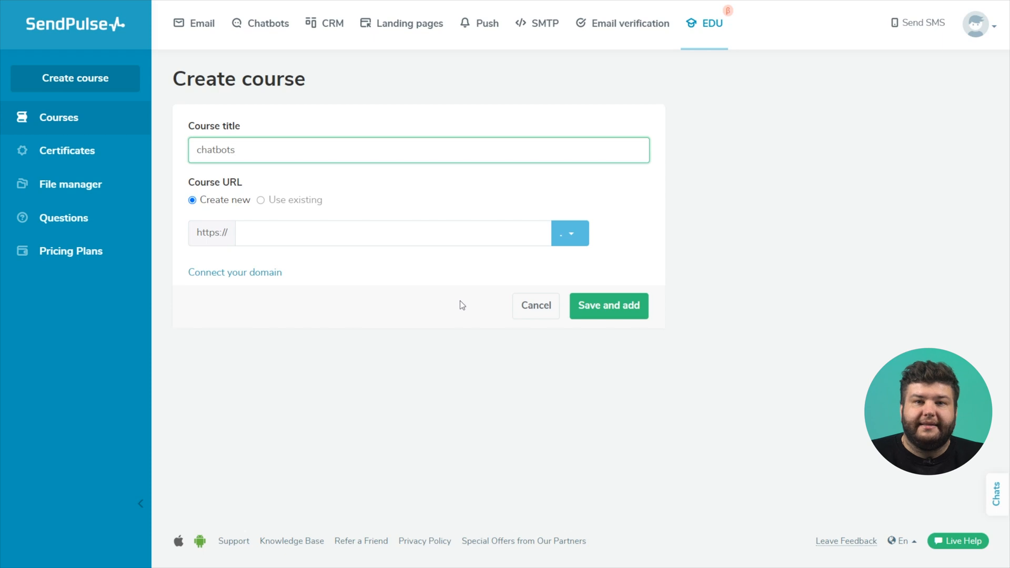
{"action": "left_click", "coordinate": [393, 233]}
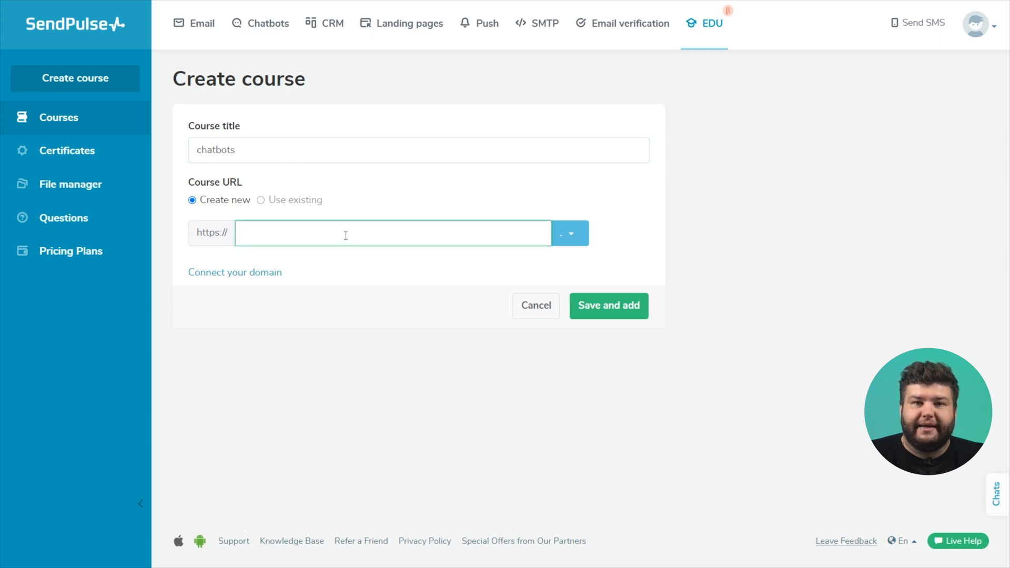
{"action": "type", "text": "chatbot"}
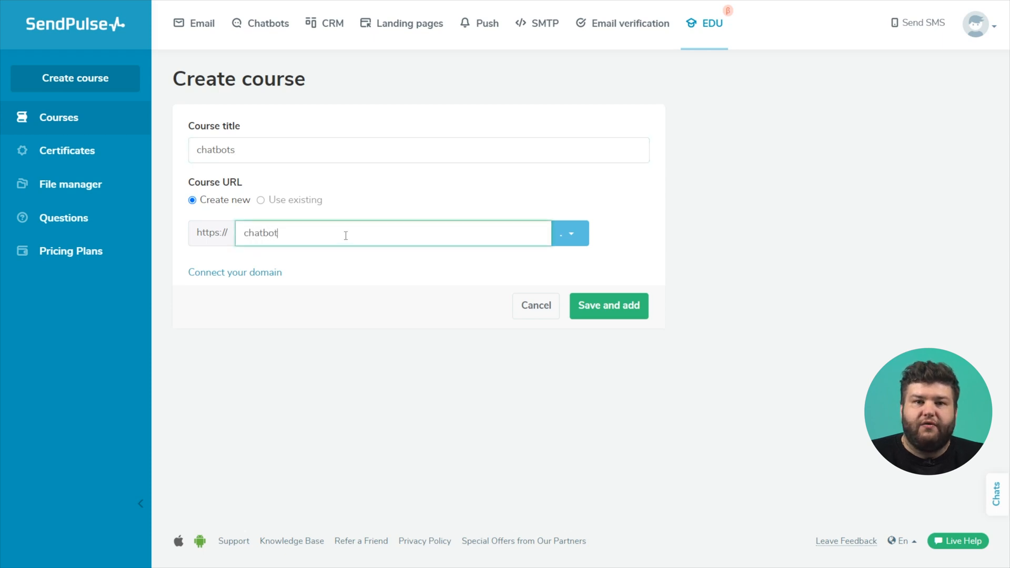
{"action": "type", "text": "s"}
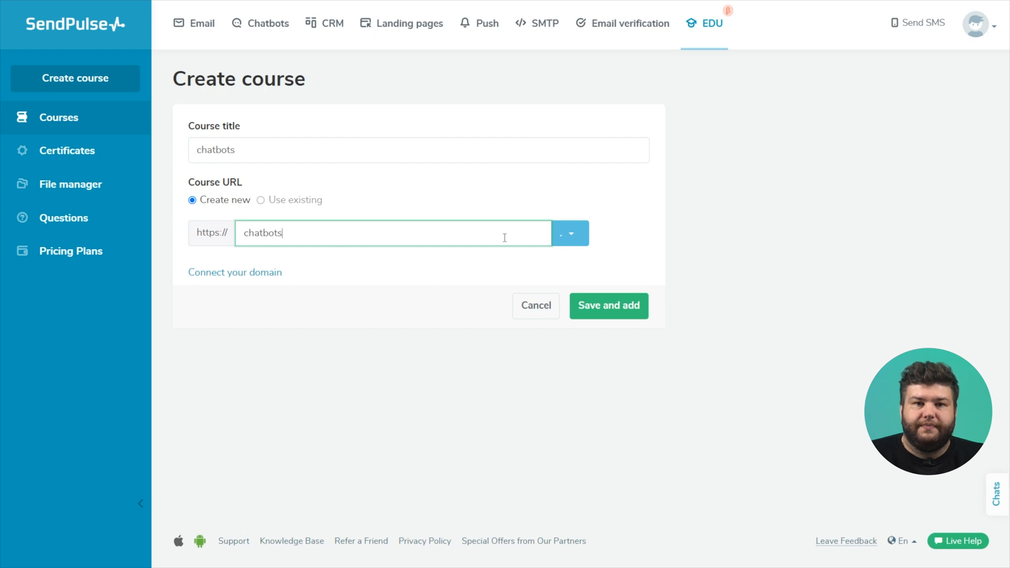
{"action": "left_click", "coordinate": [569, 233]}
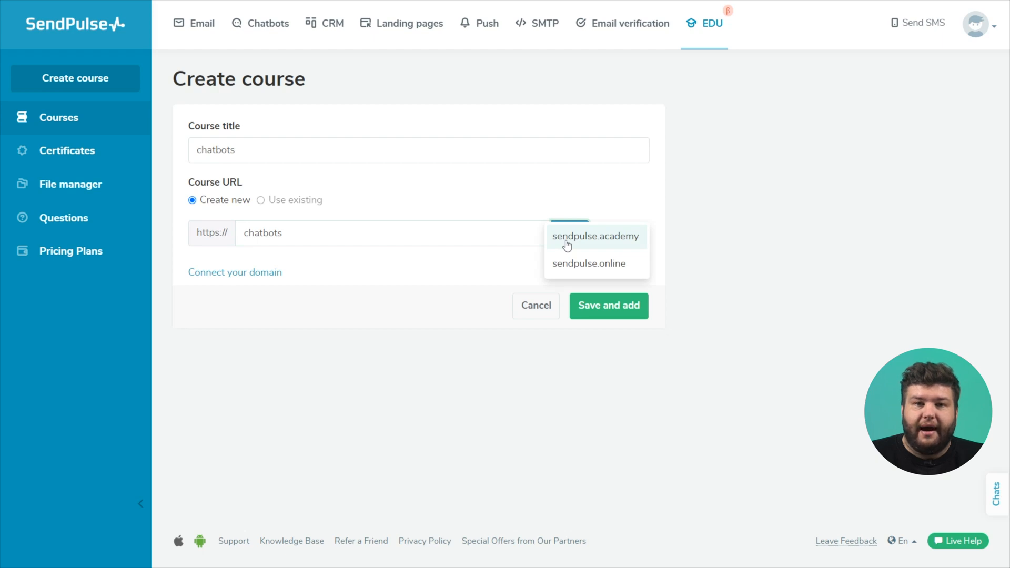
{"action": "mouse_move", "coordinate": [576, 269]}
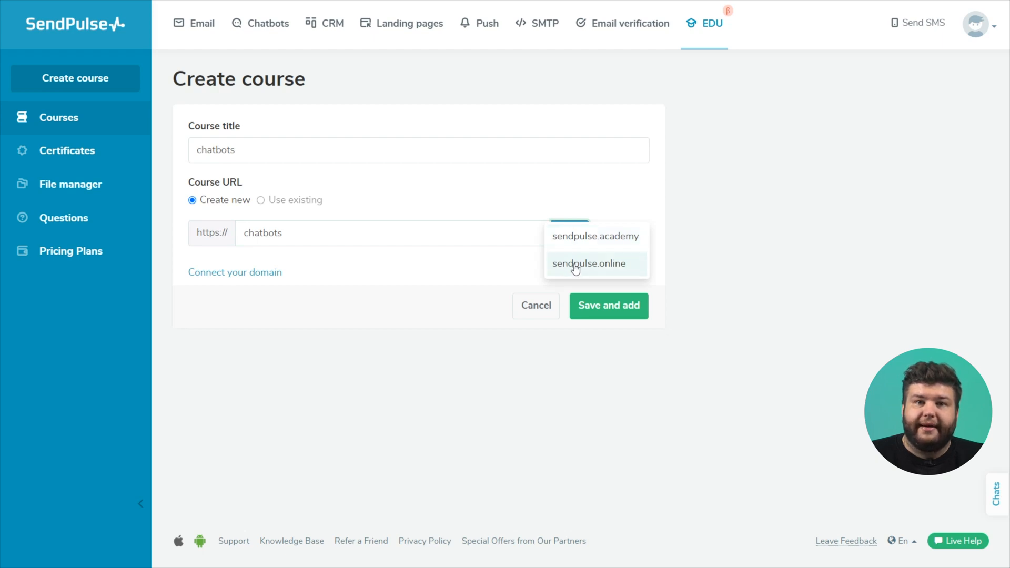
{"action": "left_click", "coordinate": [587, 264]}
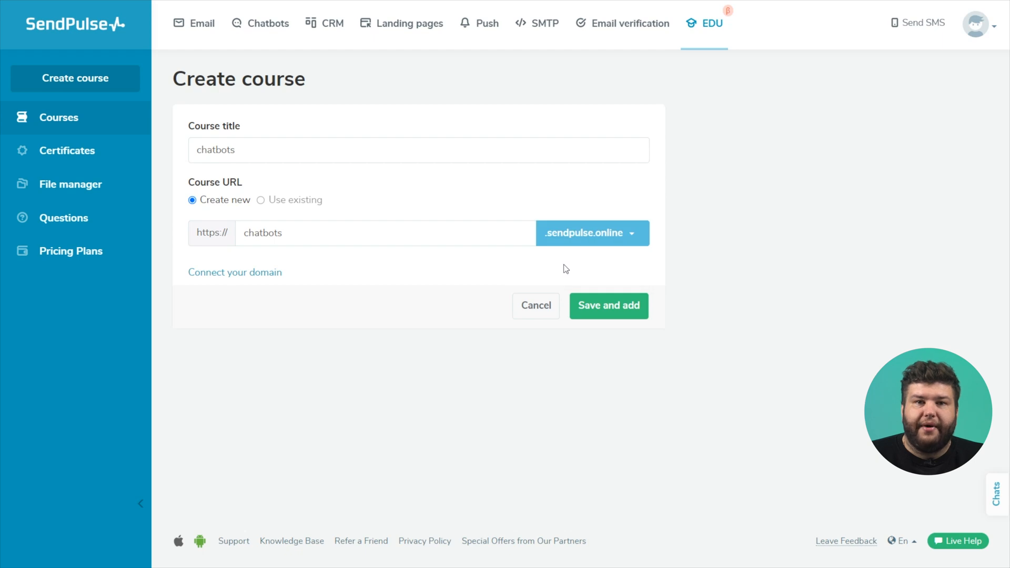
{"action": "mouse_move", "coordinate": [235, 272]}
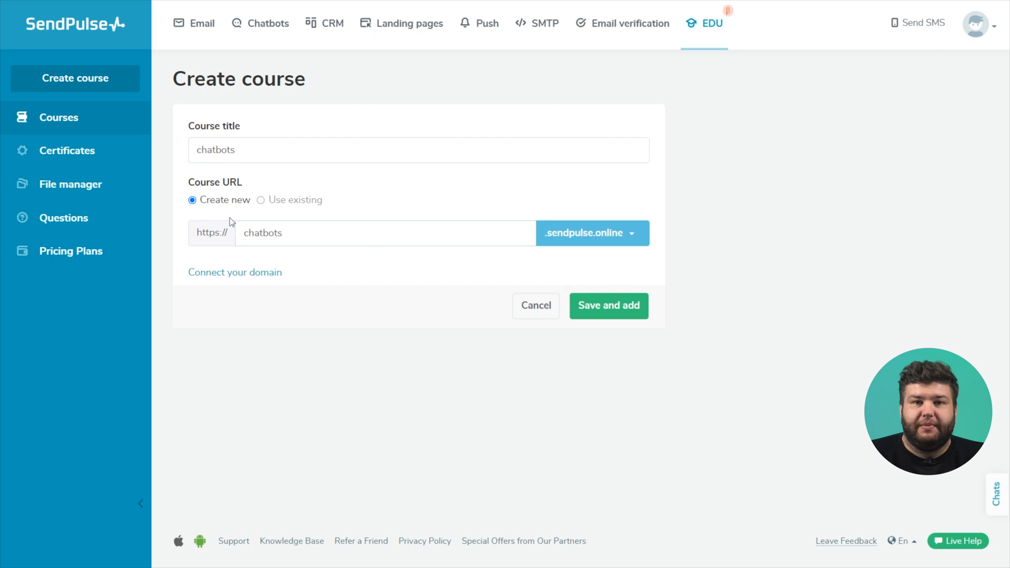
{"action": "mouse_move", "coordinate": [263, 212]}
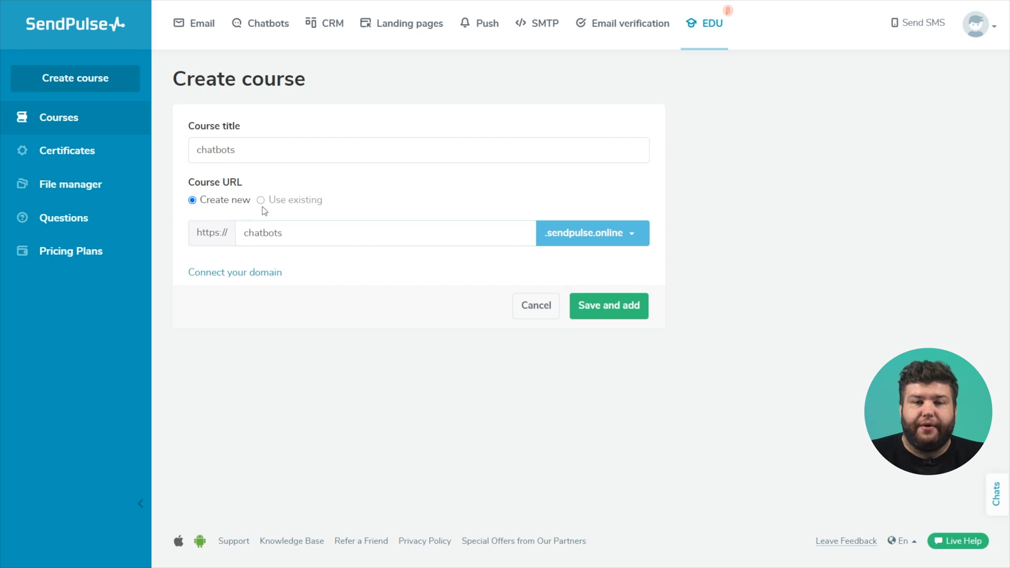
{"action": "mouse_move", "coordinate": [351, 222]}
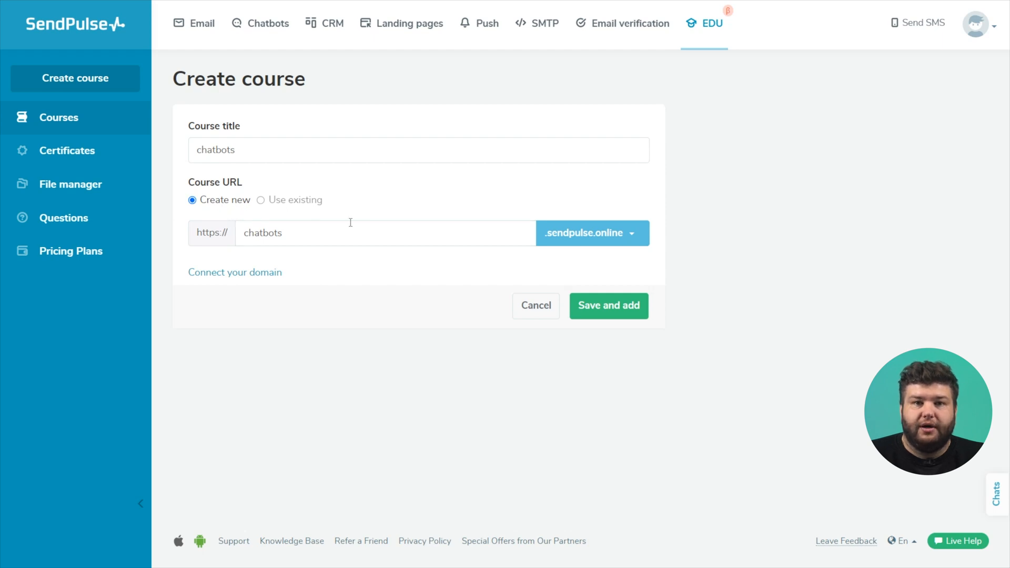
{"action": "mouse_move", "coordinate": [608, 305]}
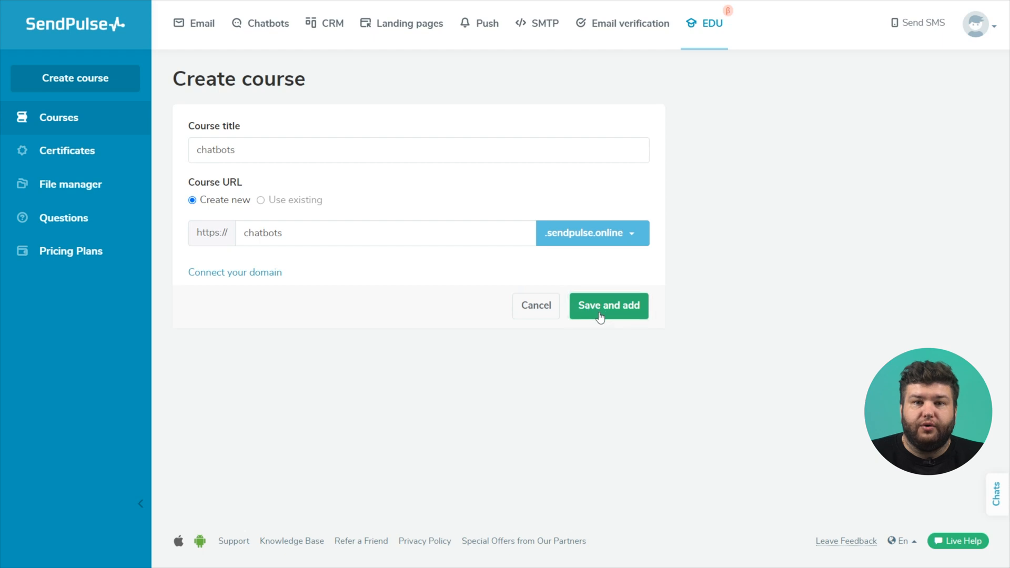
{"action": "left_click", "coordinate": [608, 305]}
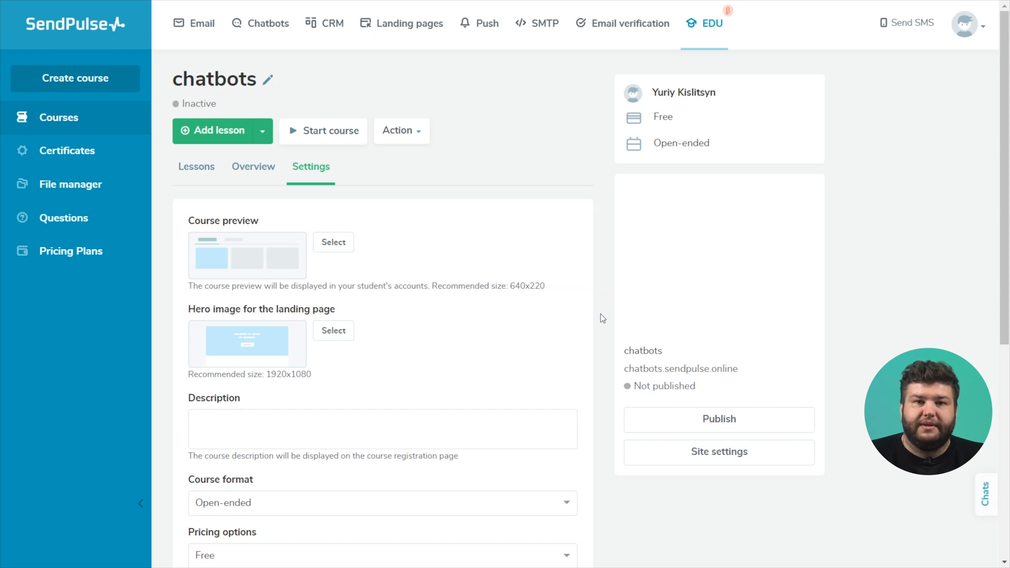
Return to the courses list showing the inactive chatbots course
{"action": "left_click", "coordinate": [75, 78]}
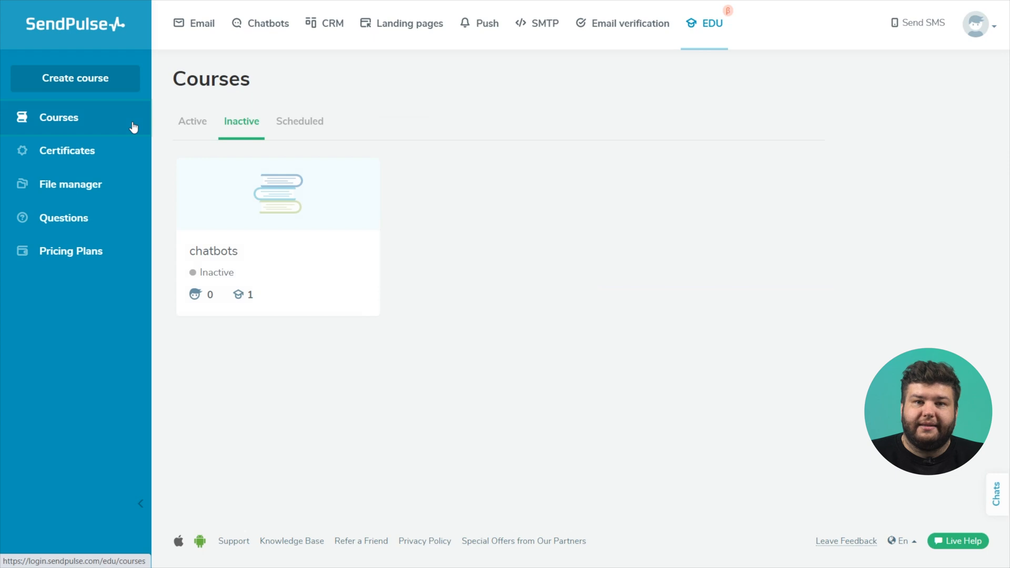
{"action": "mouse_move", "coordinate": [220, 210]}
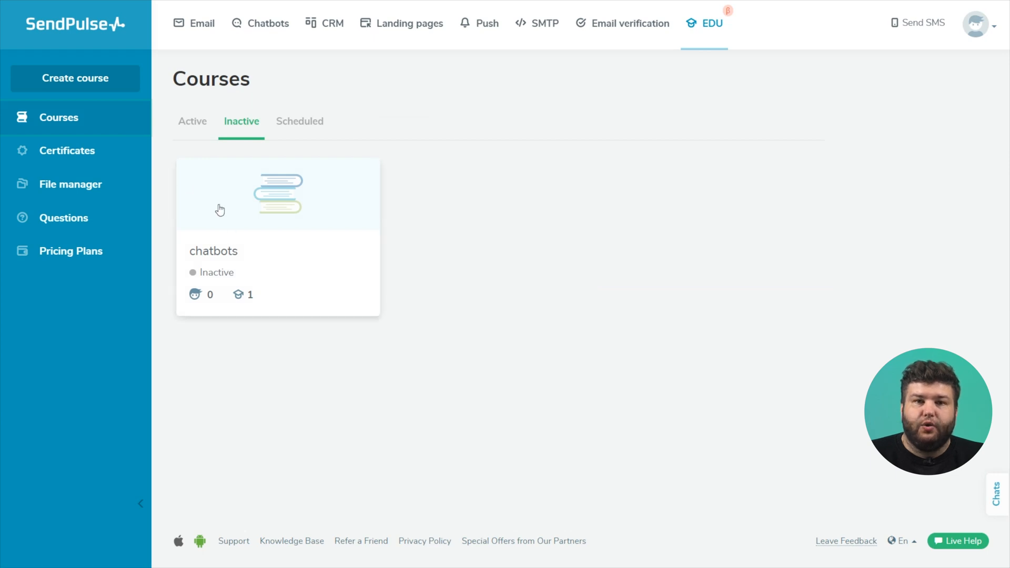
{"action": "mouse_move", "coordinate": [289, 136]}
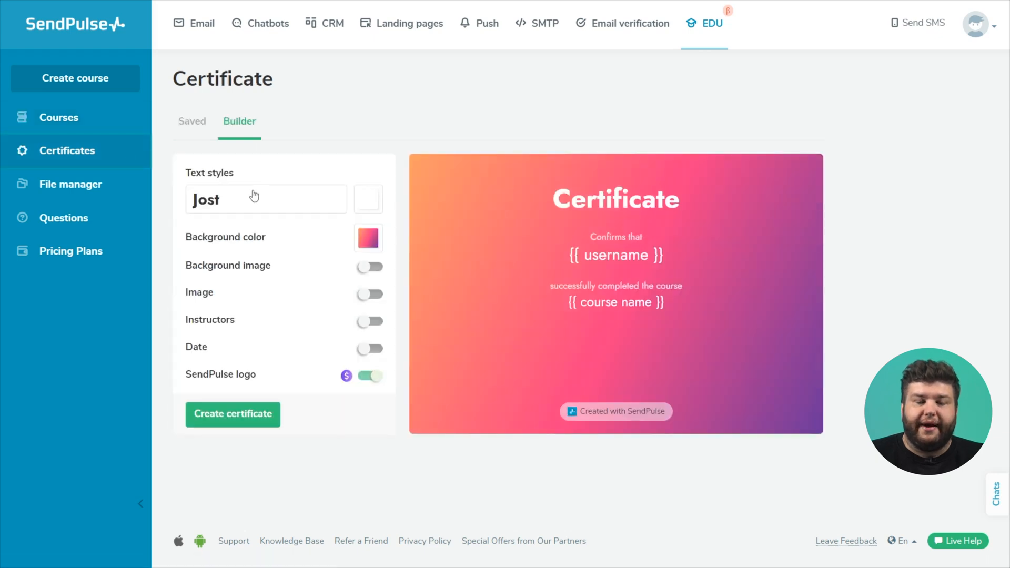
Create the 'chatbots' certificate with background image, instructors and date enabled and save it
{"action": "left_click", "coordinate": [370, 266]}
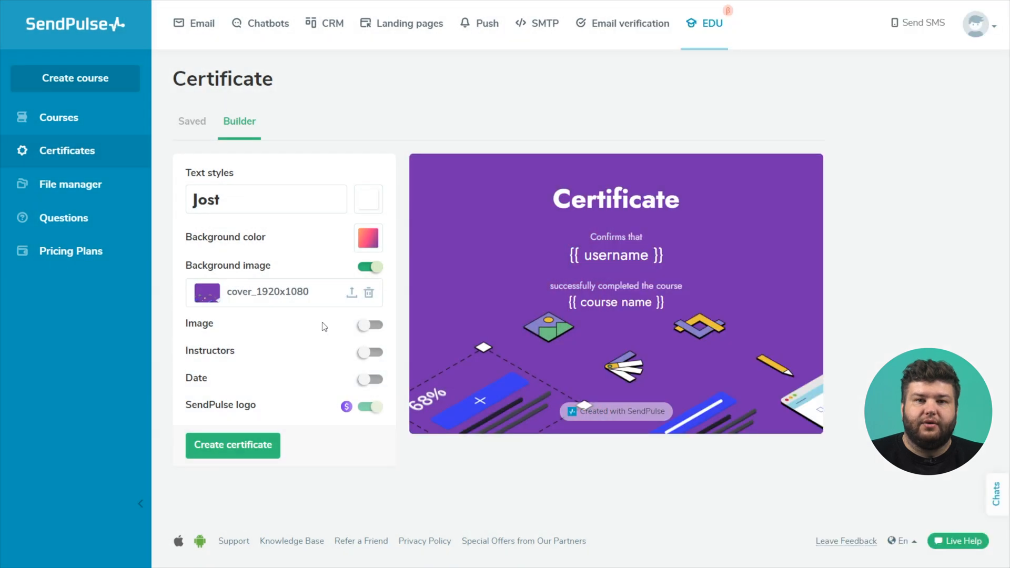
{"action": "left_click", "coordinate": [233, 445]}
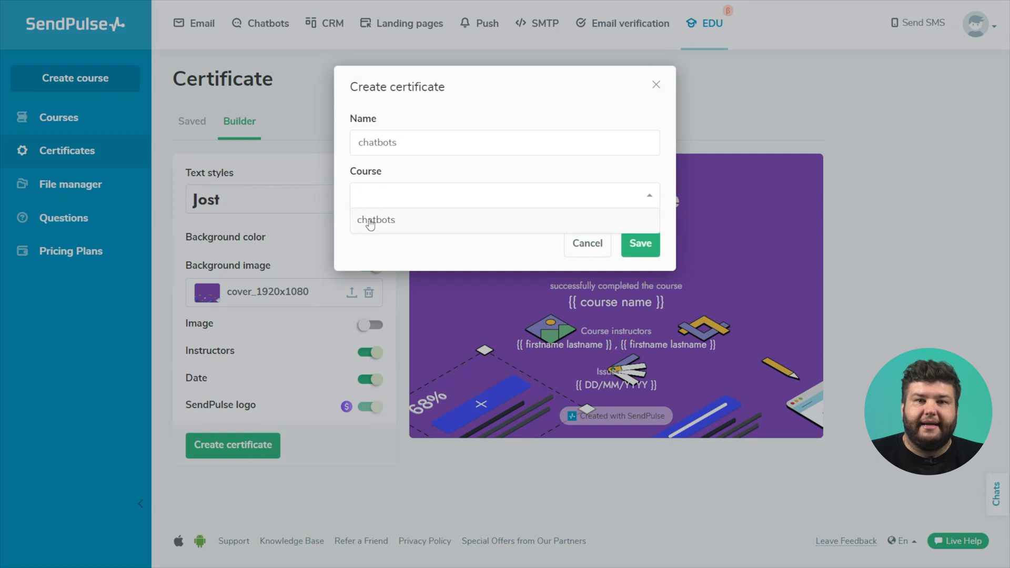
{"action": "left_click", "coordinate": [639, 244]}
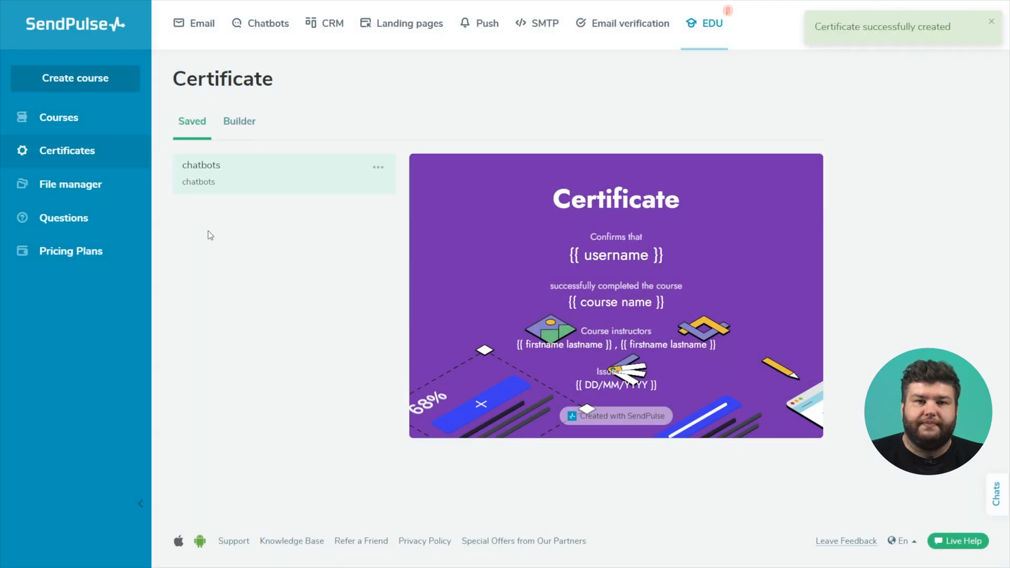
Browse the file manager and the empty student questions, then reopen the chatbots course
{"action": "left_click", "coordinate": [71, 184]}
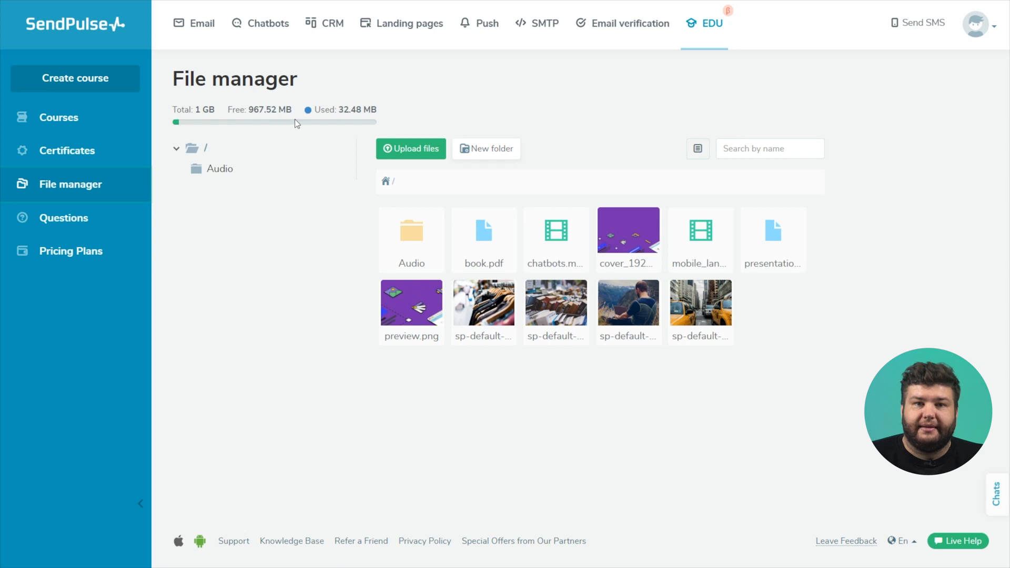
{"action": "left_click", "coordinate": [412, 148]}
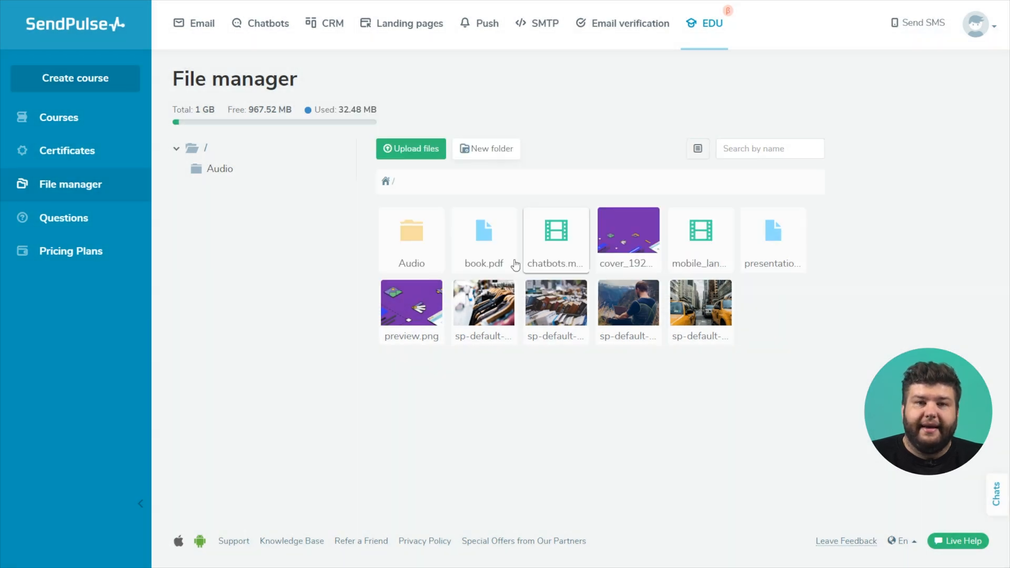
{"action": "left_click", "coordinate": [64, 218]}
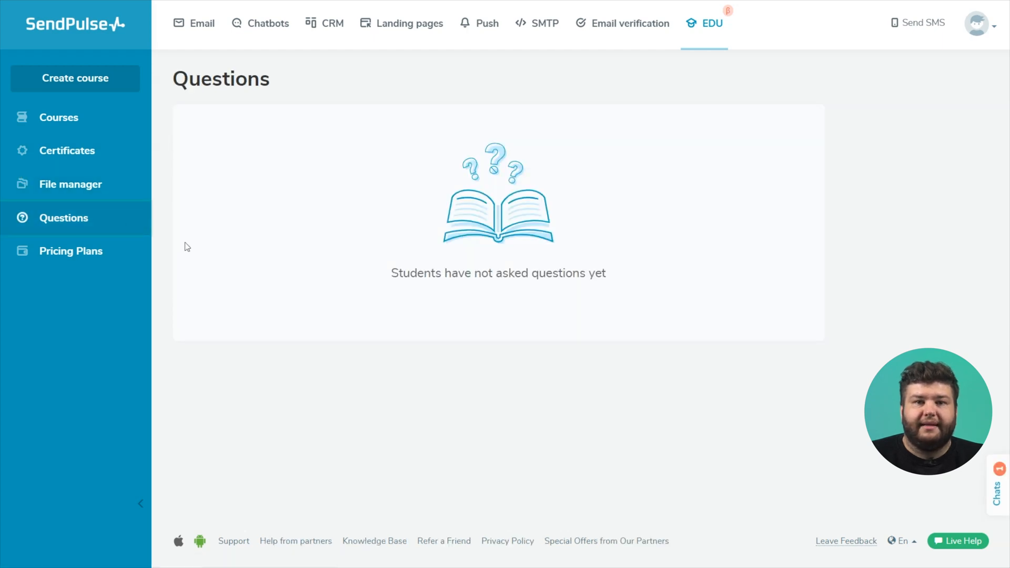
{"action": "left_click", "coordinate": [70, 250]}
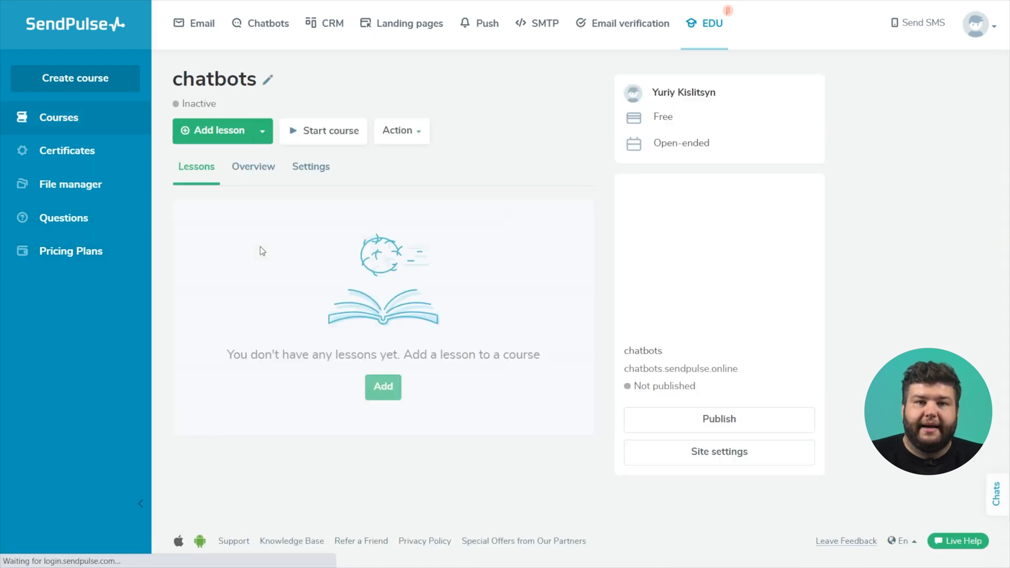
Rename the course to 'Complete guide on creating Instagram Chatbots' and confirm
{"action": "left_click", "coordinate": [266, 80]}
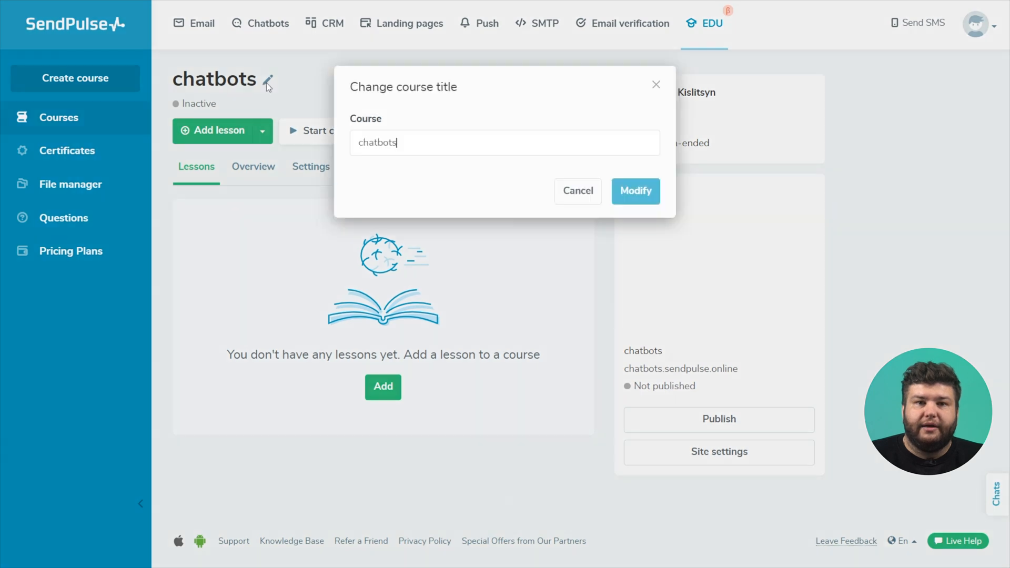
{"action": "type", "text": "Complete guide on creating Instagram Chatbots"}
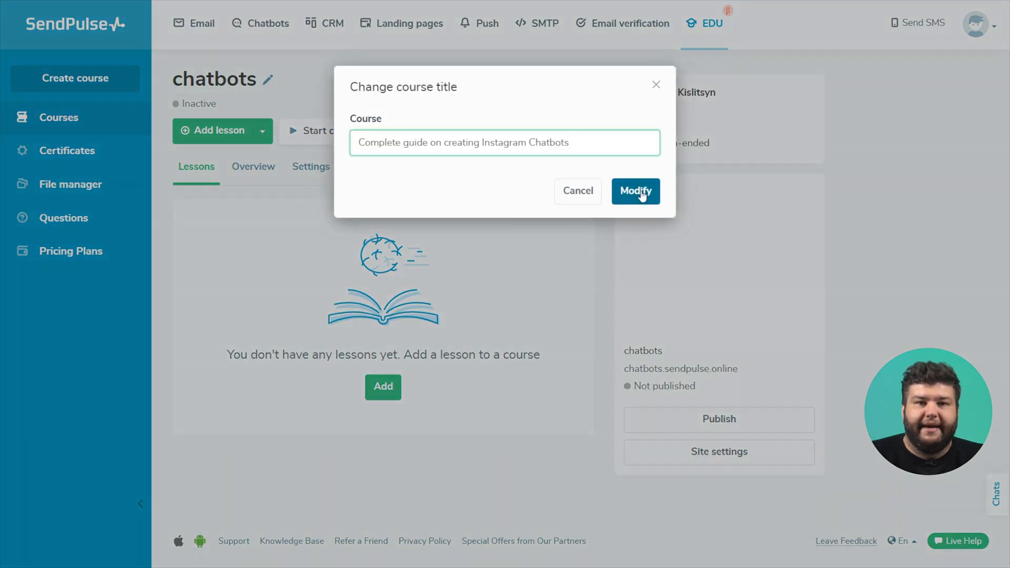
{"action": "left_click", "coordinate": [634, 190]}
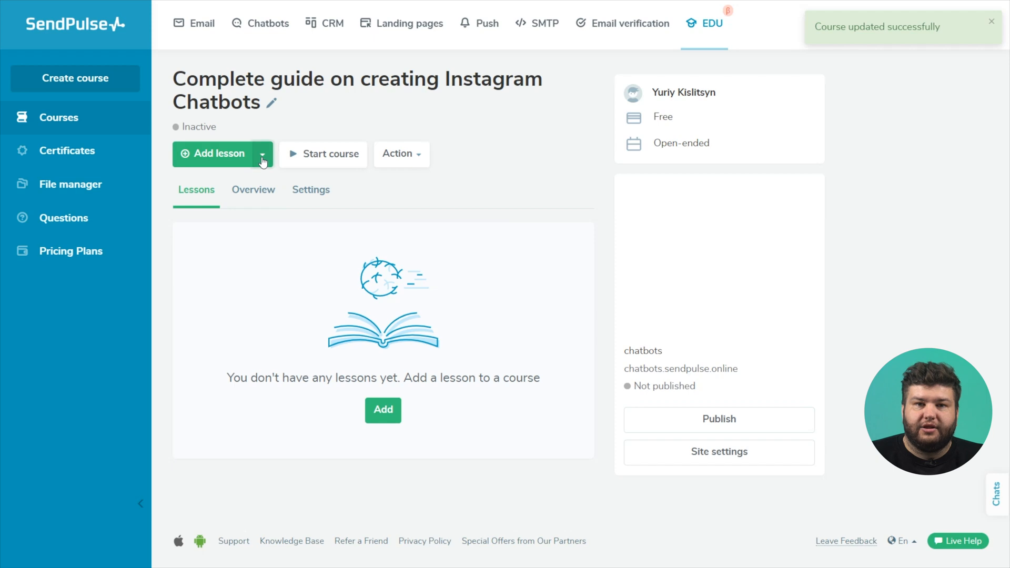
{"action": "left_click", "coordinate": [262, 154]}
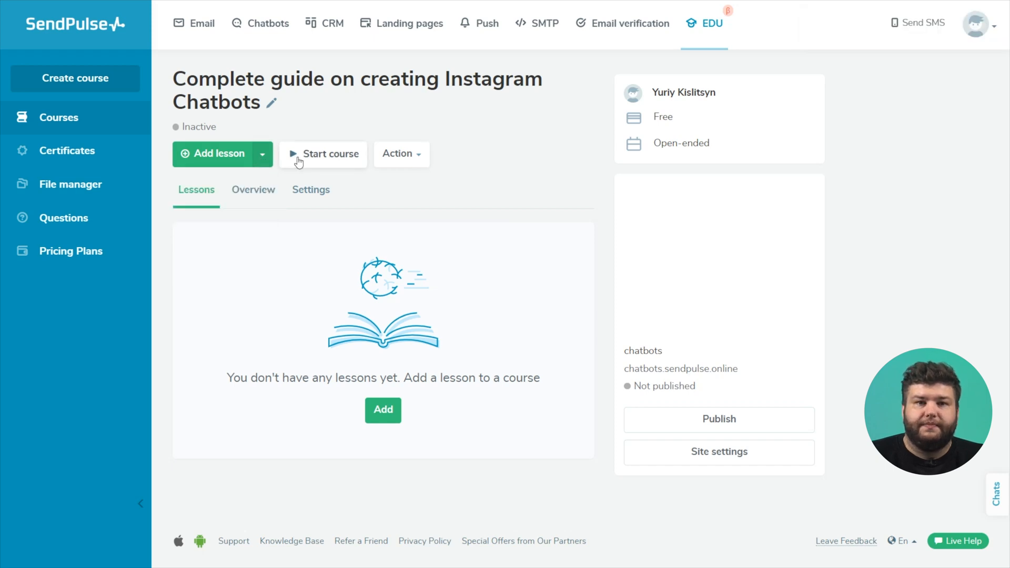
{"action": "left_click", "coordinate": [397, 154]}
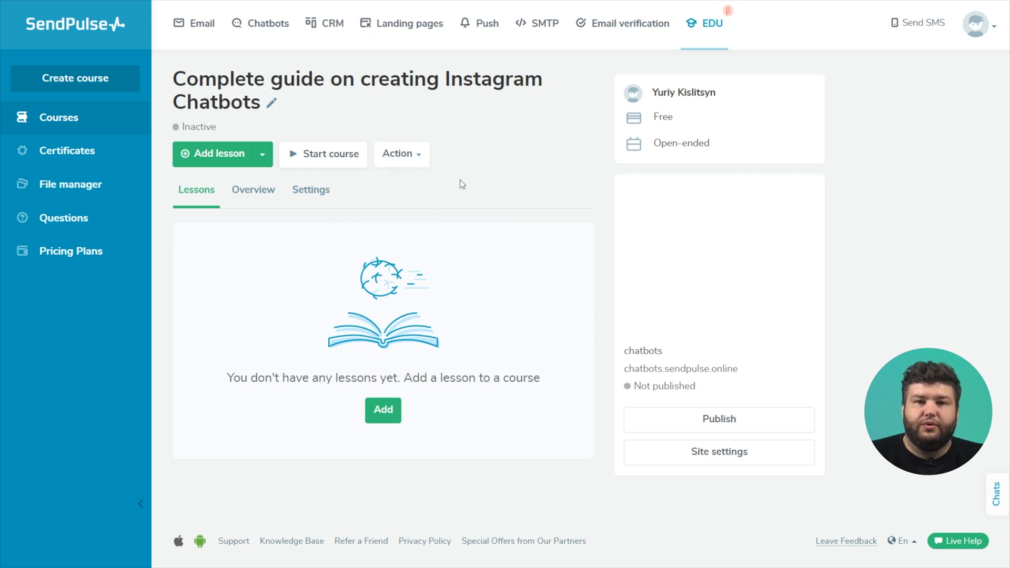
{"action": "mouse_move", "coordinate": [214, 204]}
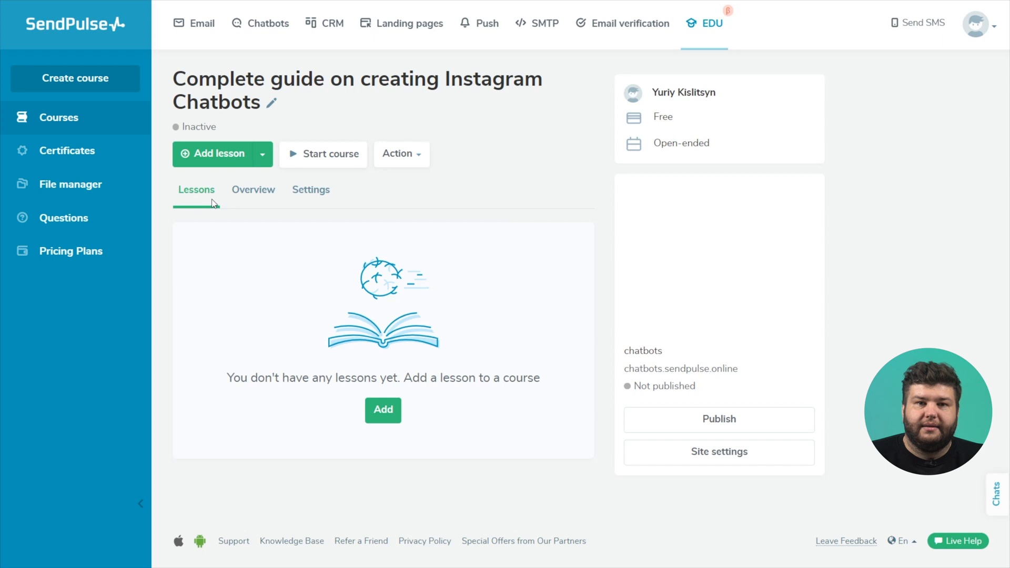
In course settings, set preview.png as preview image and cover_1920x1080.png as landing hero image
{"action": "left_click", "coordinate": [310, 190]}
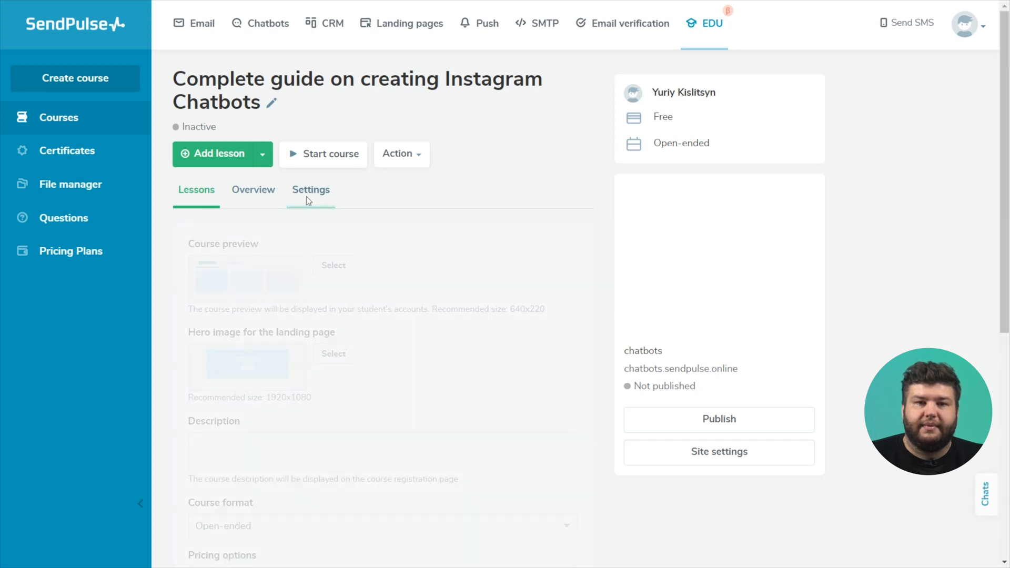
{"action": "left_click", "coordinate": [311, 190]}
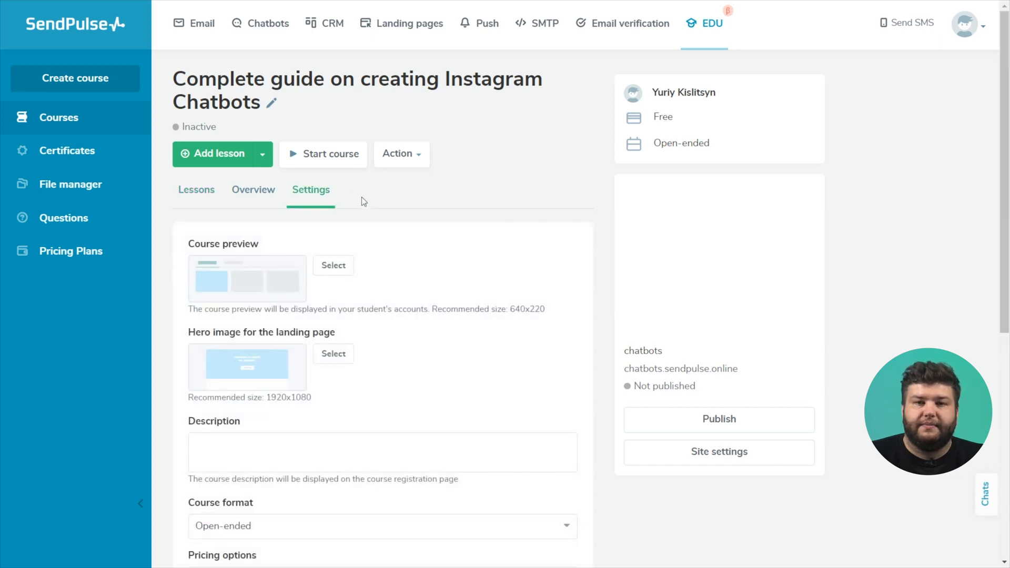
{"action": "left_click", "coordinate": [333, 265]}
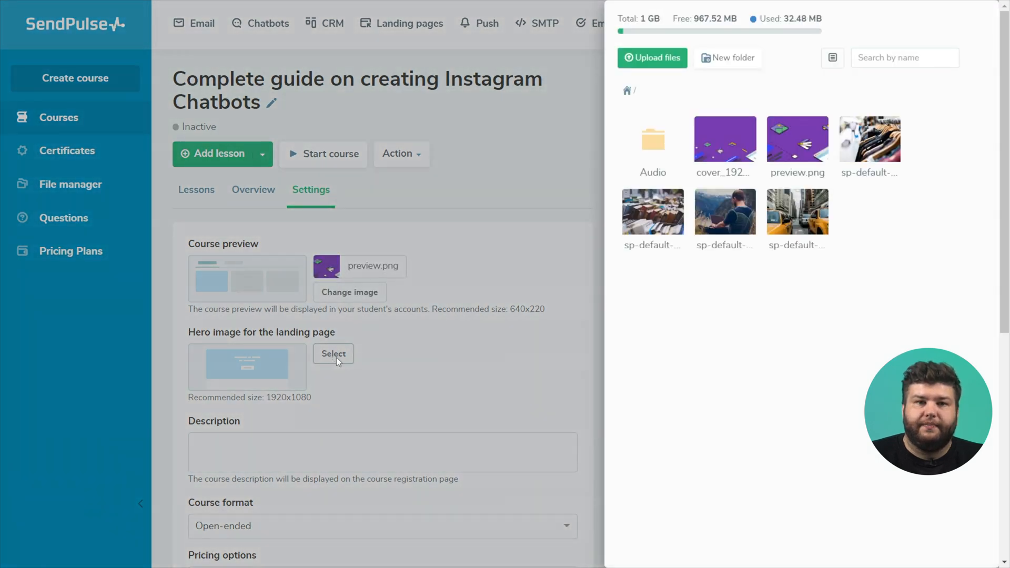
{"action": "left_click", "coordinate": [725, 139]}
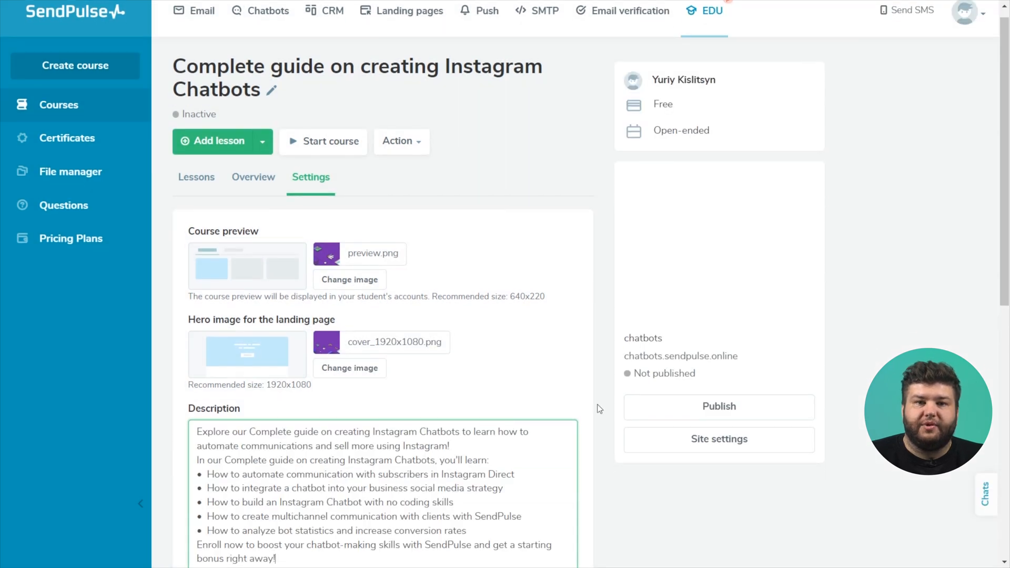
Set the course format to specific dates and make it paid via PayPal at a price of 200
{"action": "scroll", "scroll_direction": "down", "scroll_amount": 3}
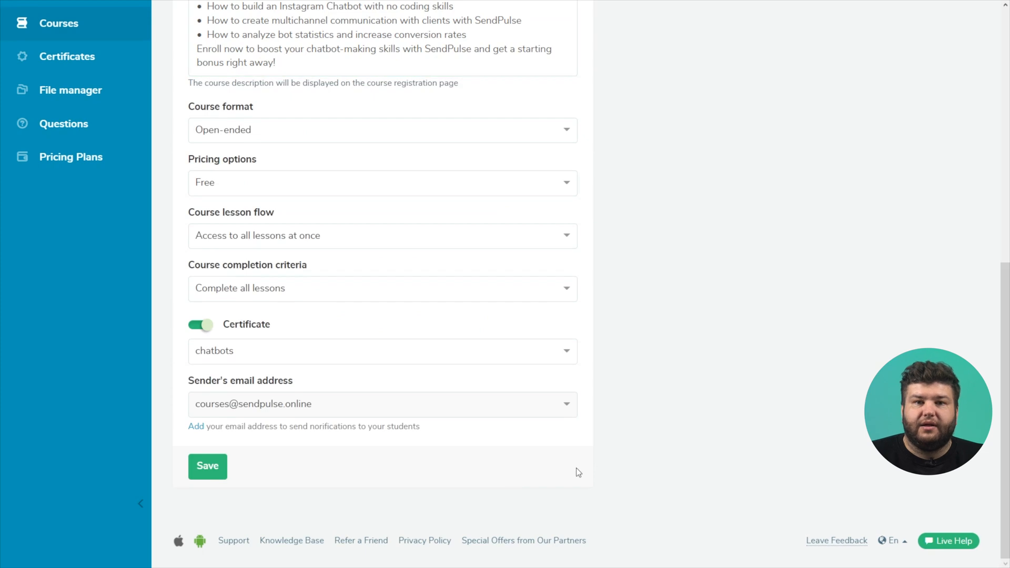
{"action": "left_click", "coordinate": [381, 130]}
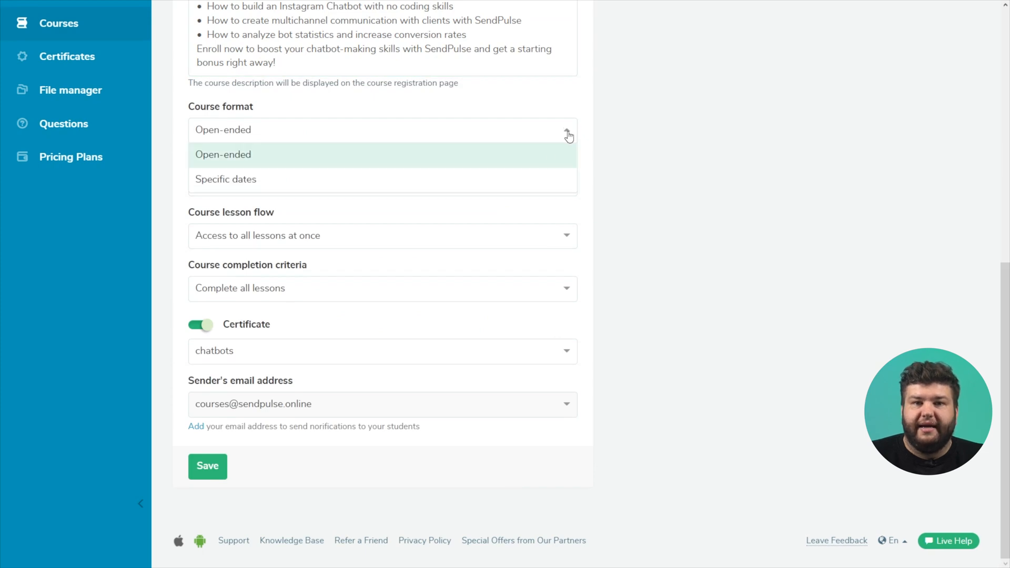
{"action": "left_click", "coordinate": [225, 178]}
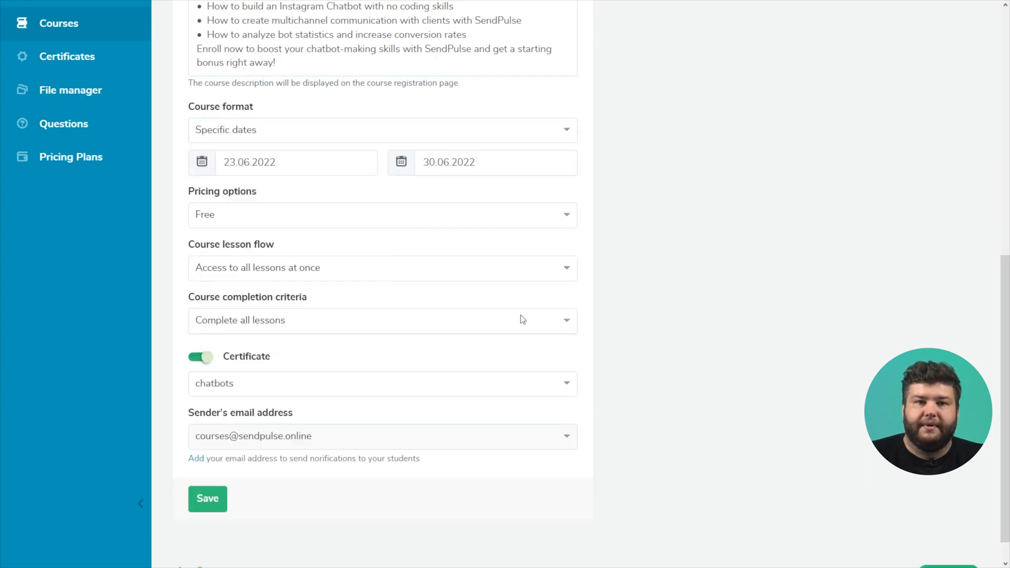
{"action": "left_click", "coordinate": [381, 215]}
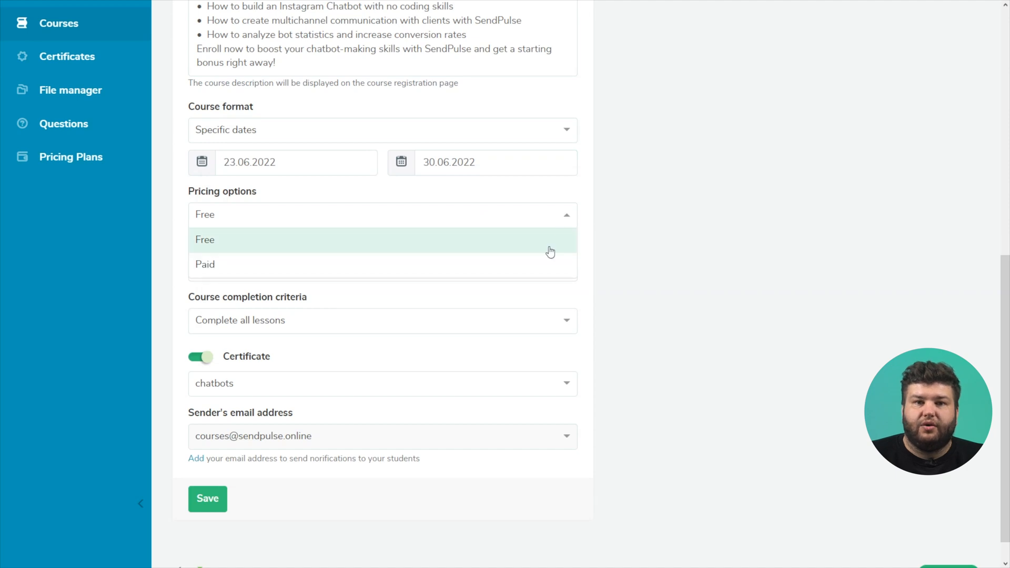
{"action": "left_click", "coordinate": [205, 264]}
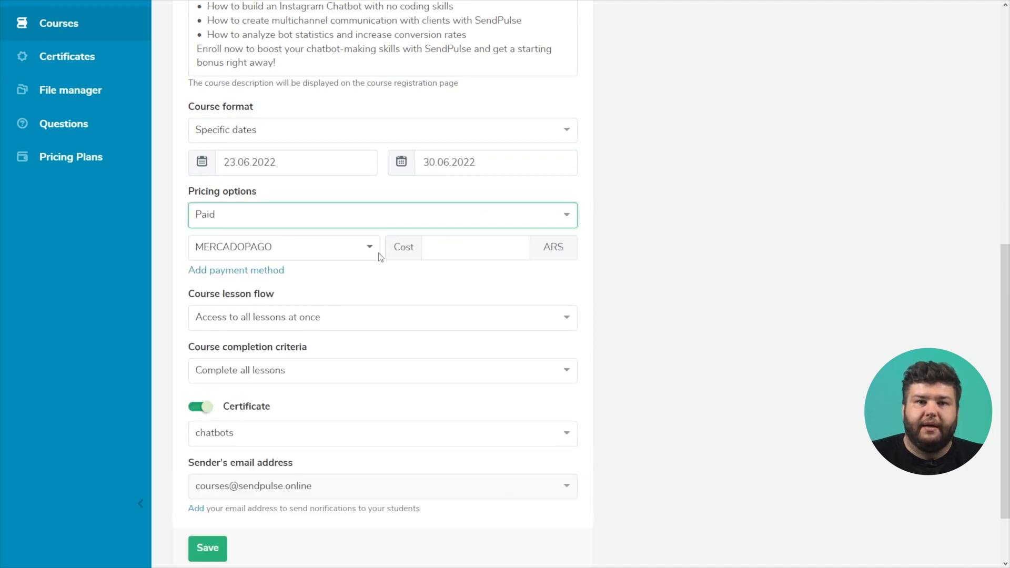
{"action": "left_click", "coordinate": [283, 246]}
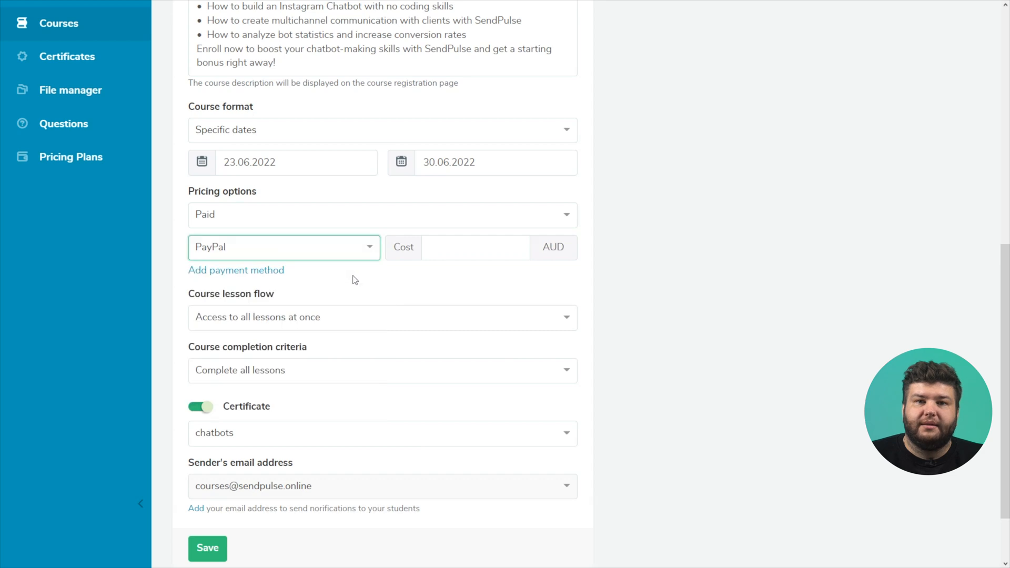
{"action": "type", "text": "200"}
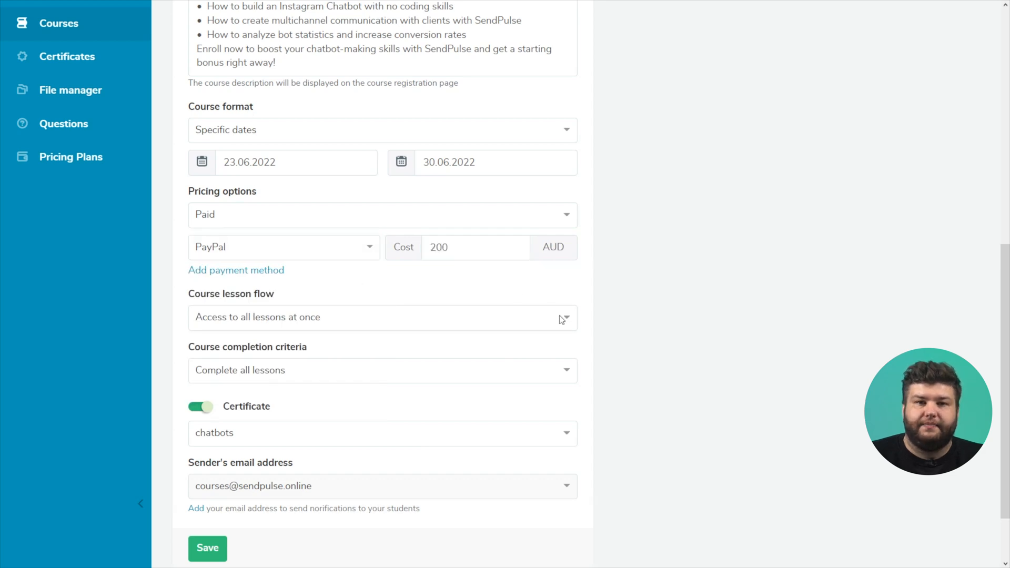
Make lessons unlock sequentially, require passing a test with score 100, and keep the certificate enabled
{"action": "left_click", "coordinate": [383, 317]}
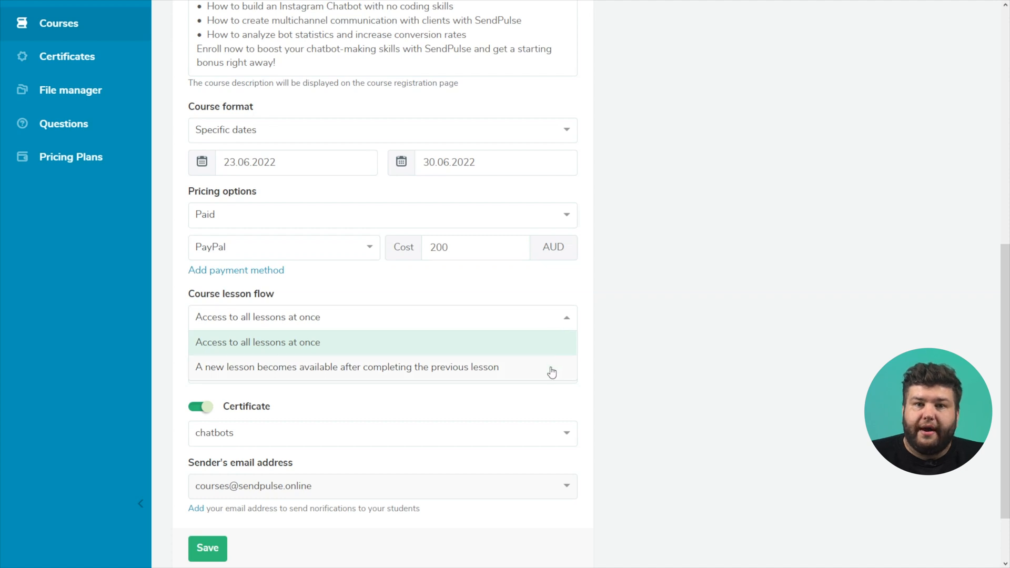
{"action": "left_click", "coordinate": [346, 366]}
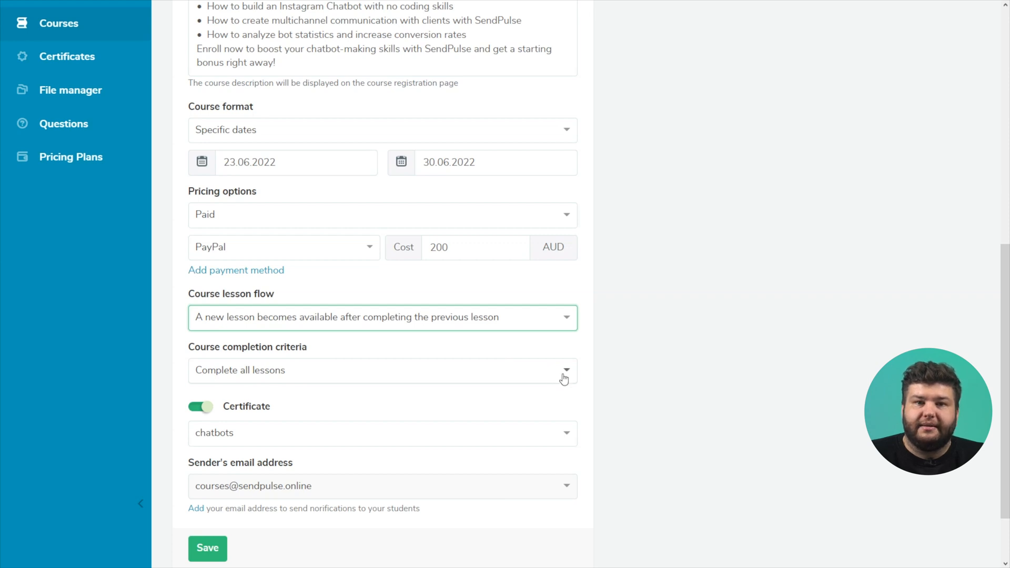
{"action": "left_click", "coordinate": [382, 370]}
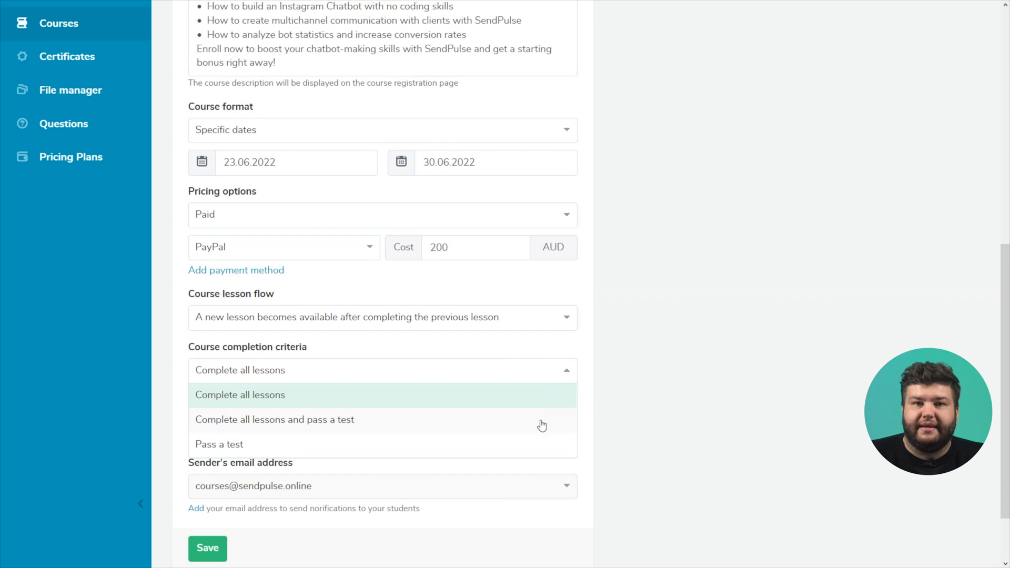
{"action": "left_click", "coordinate": [219, 444]}
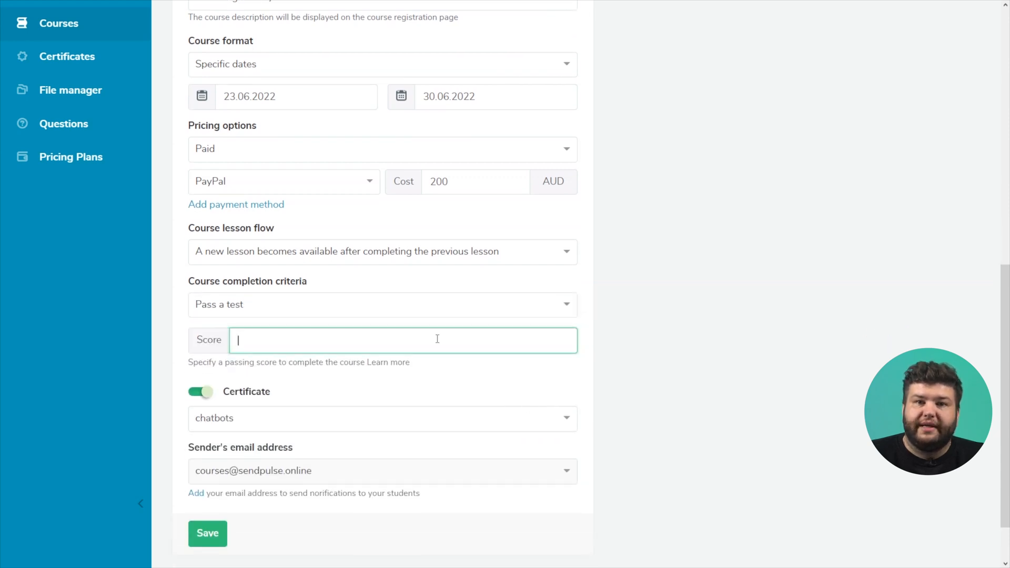
{"action": "type", "text": "100"}
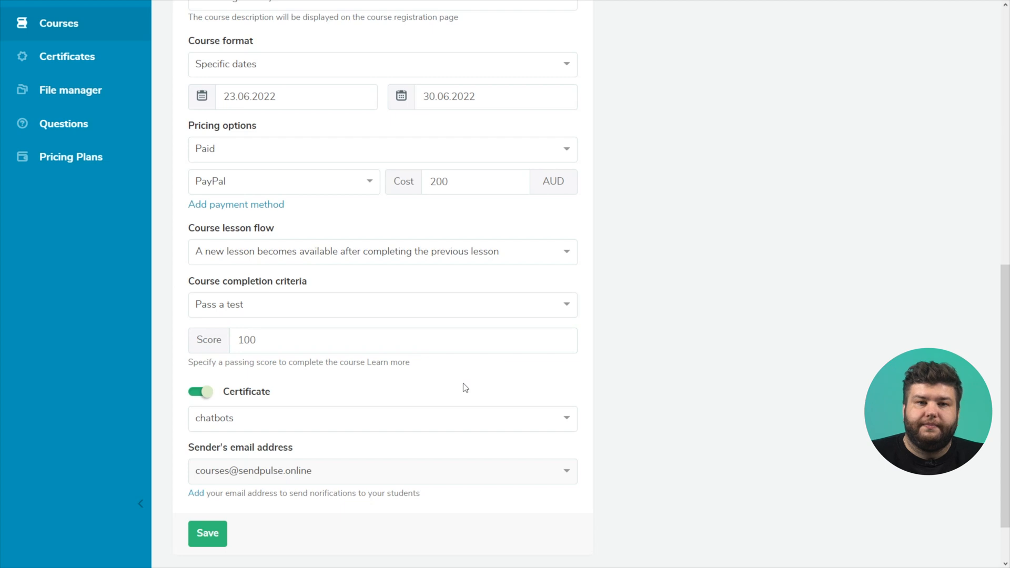
{"action": "left_click", "coordinate": [200, 392]}
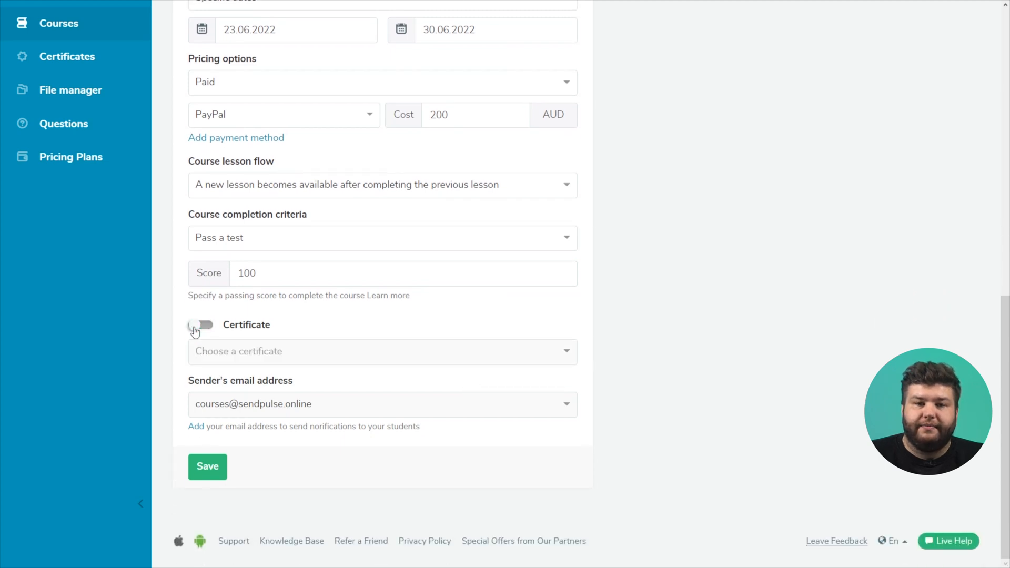
{"action": "left_click", "coordinate": [200, 325]}
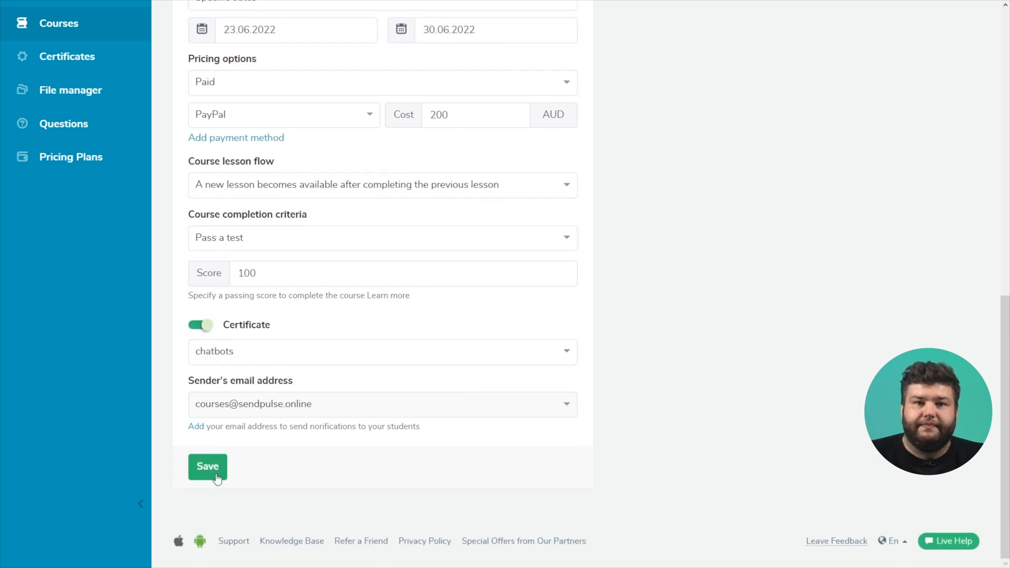
Save the course settings and view the course overview with instructors and students
{"action": "left_click", "coordinate": [207, 467]}
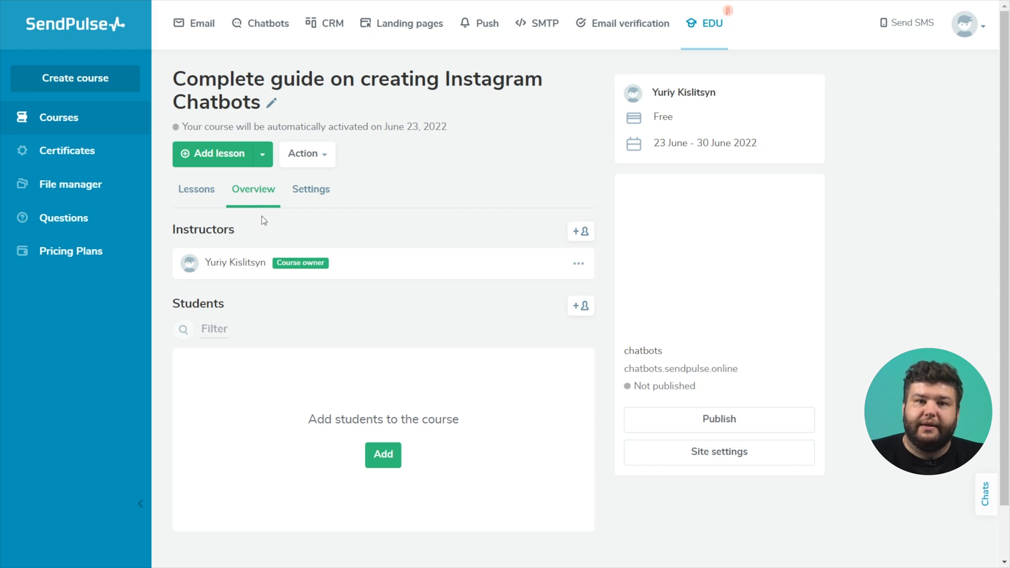
{"action": "mouse_move", "coordinate": [323, 273]}
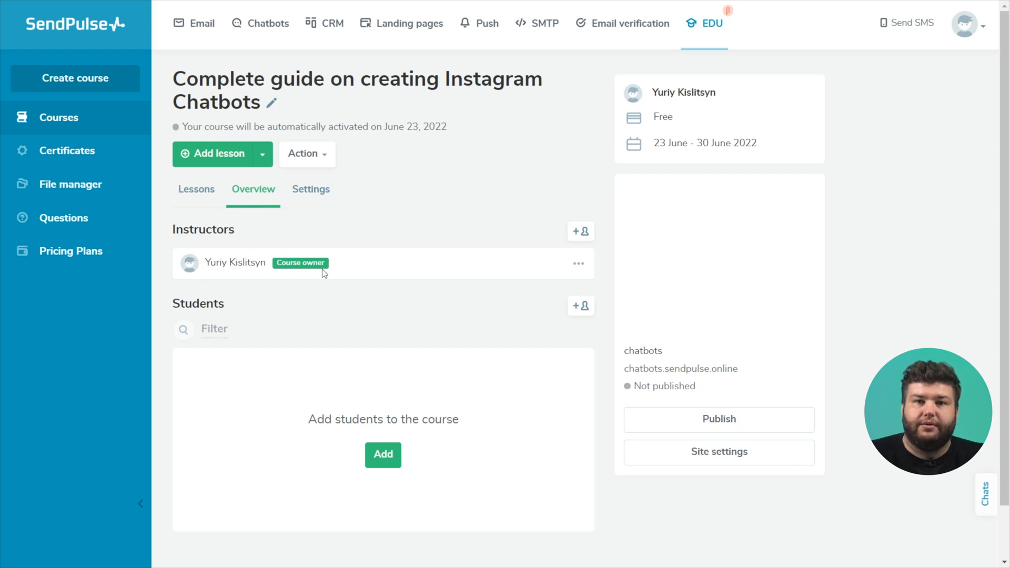
{"action": "left_click", "coordinate": [581, 231]}
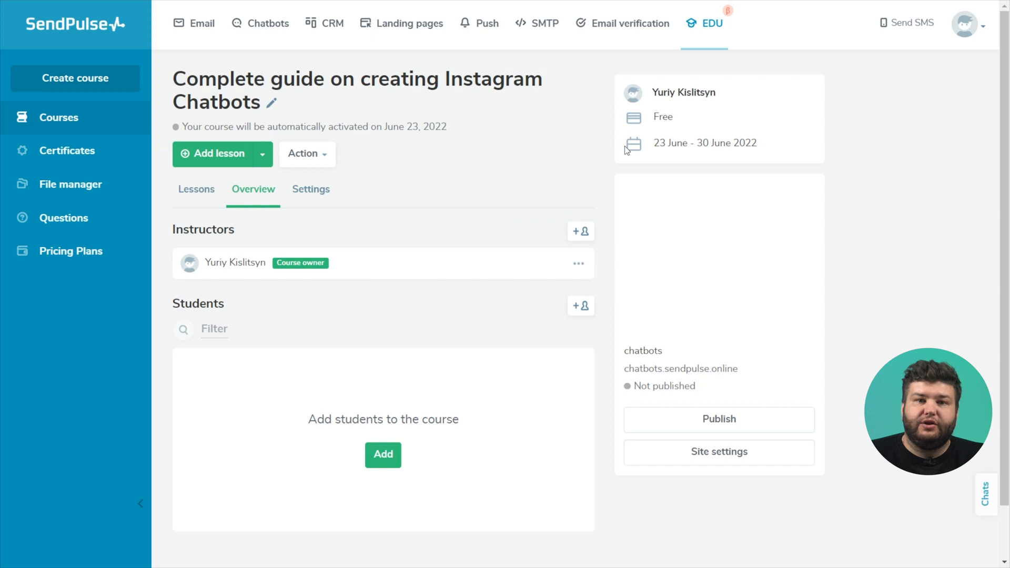
{"action": "mouse_move", "coordinate": [480, 270]}
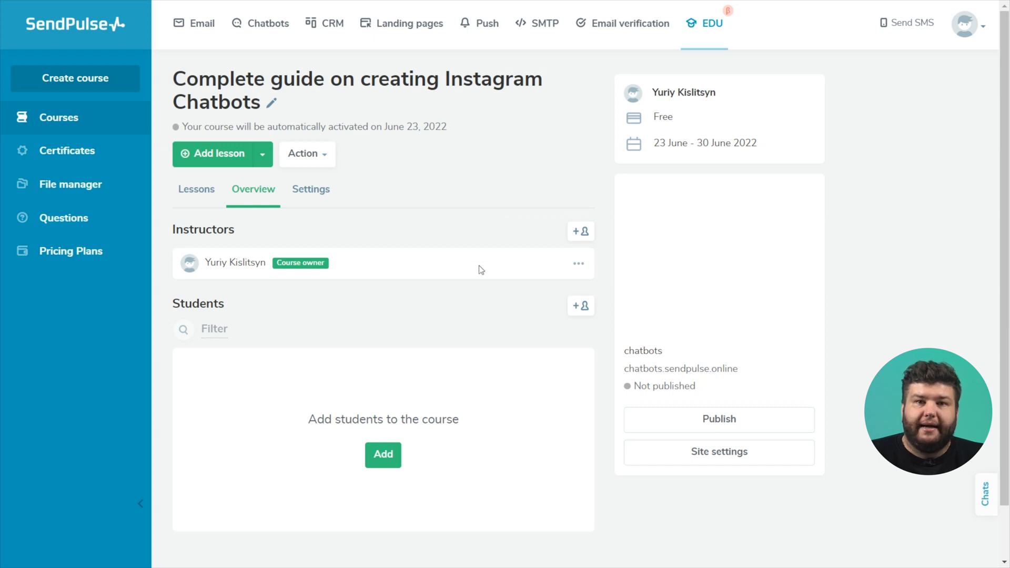
{"action": "left_click", "coordinate": [383, 455]}
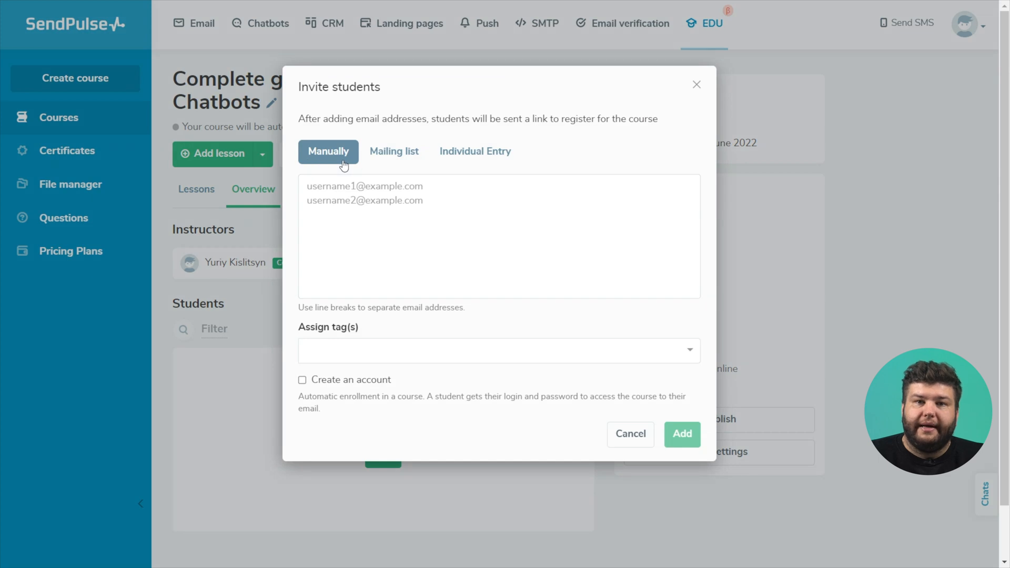
{"action": "left_click", "coordinate": [393, 152]}
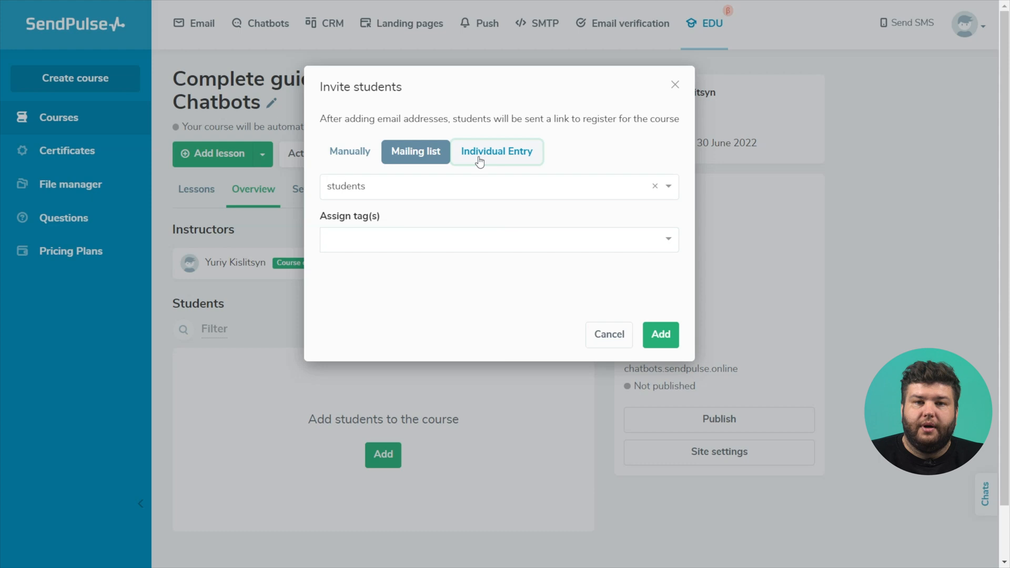
{"action": "left_click", "coordinate": [497, 151]}
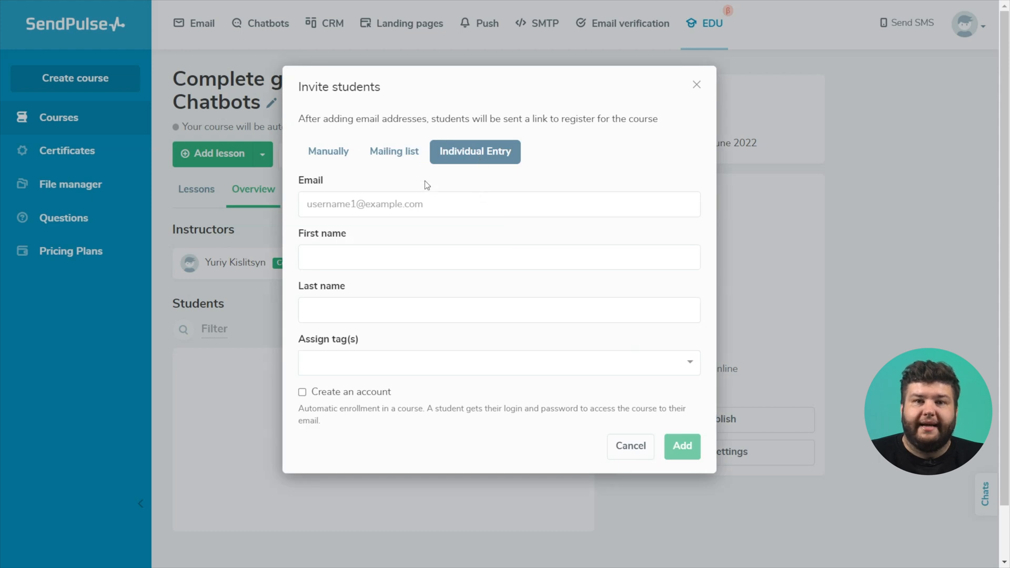
{"action": "left_click", "coordinate": [329, 152]}
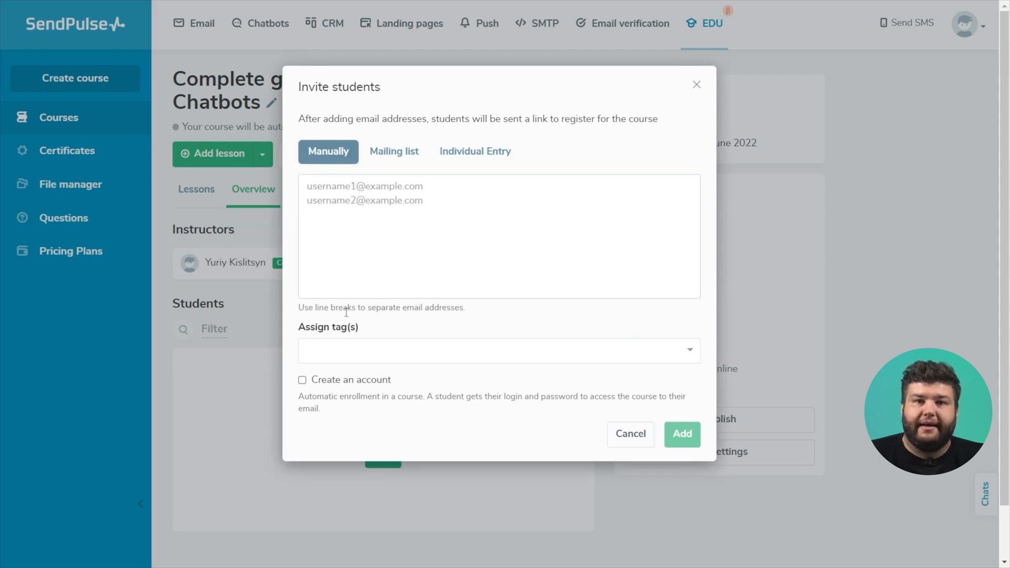
{"action": "left_click", "coordinate": [496, 350]}
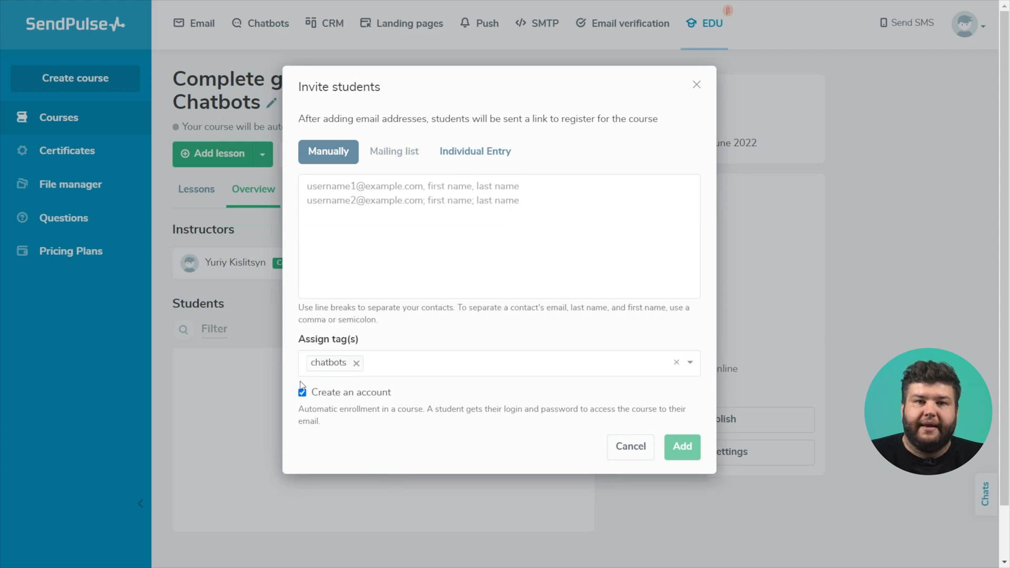
{"action": "left_click", "coordinate": [496, 234]}
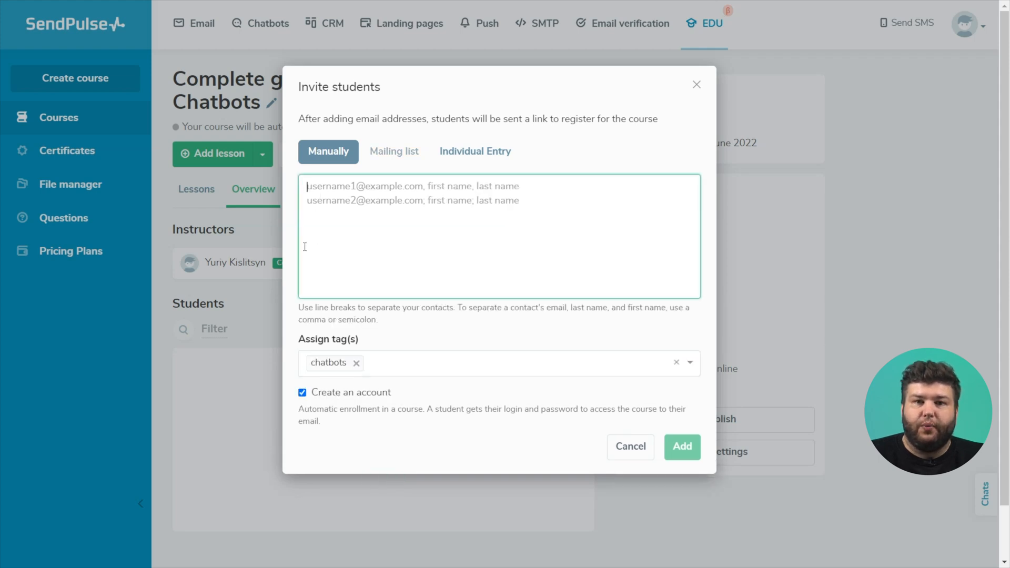
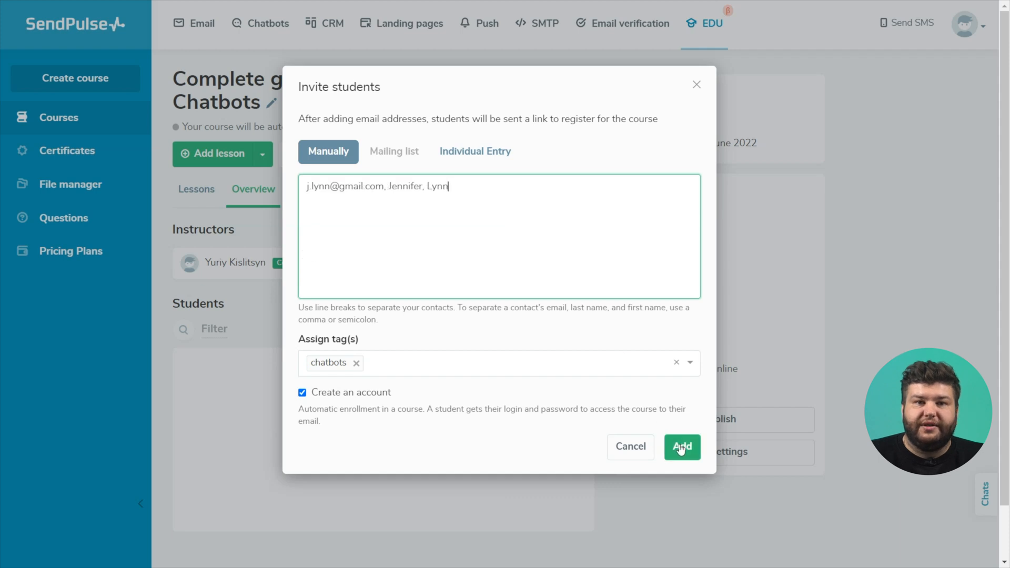
{"action": "left_click", "coordinate": [682, 446]}
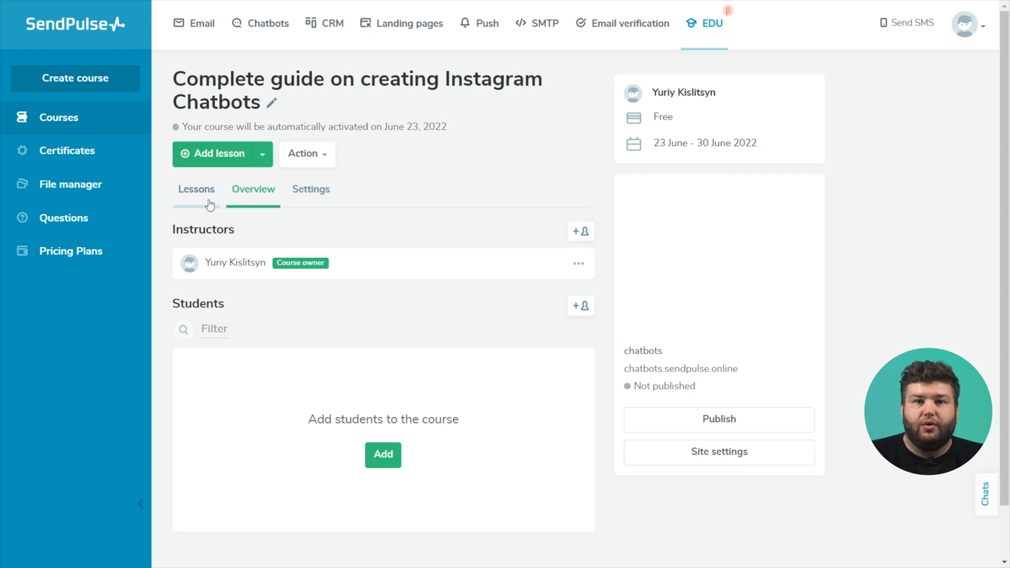
{"action": "left_click", "coordinate": [196, 189]}
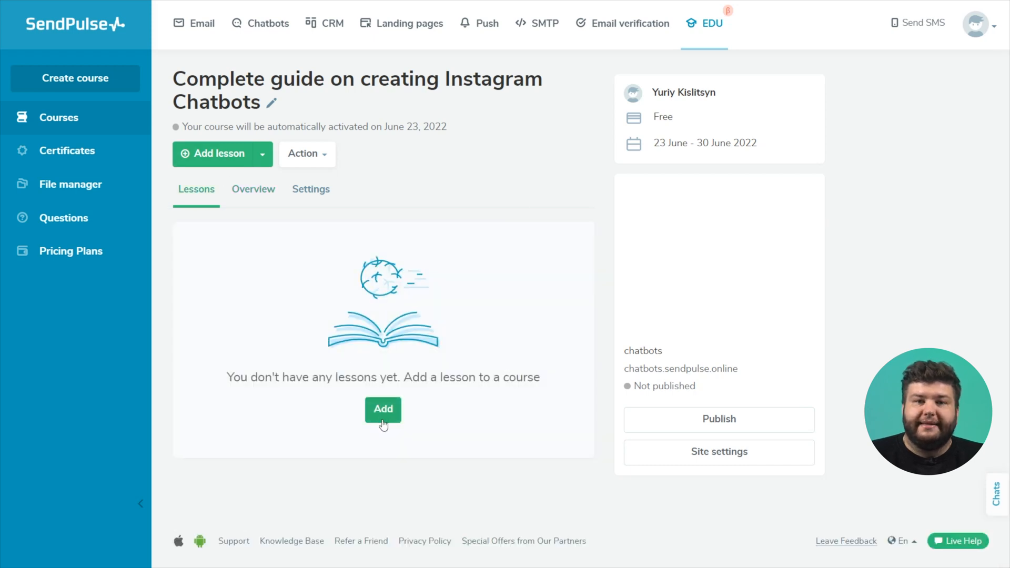
{"action": "left_click", "coordinate": [383, 410]}
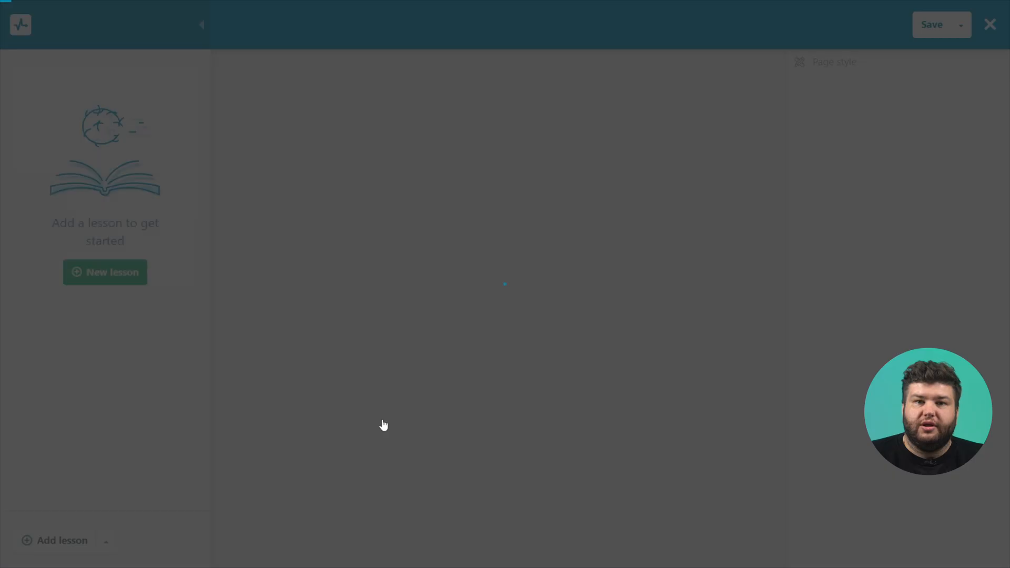
{"action": "left_click", "coordinate": [105, 272]}
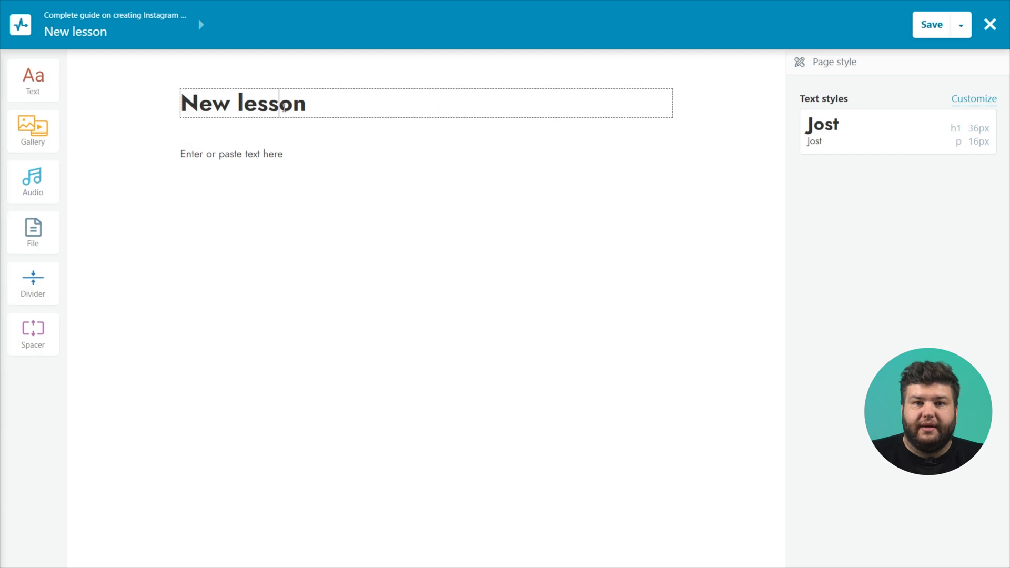
{"action": "type", "text": "Instagram chatbot overview"}
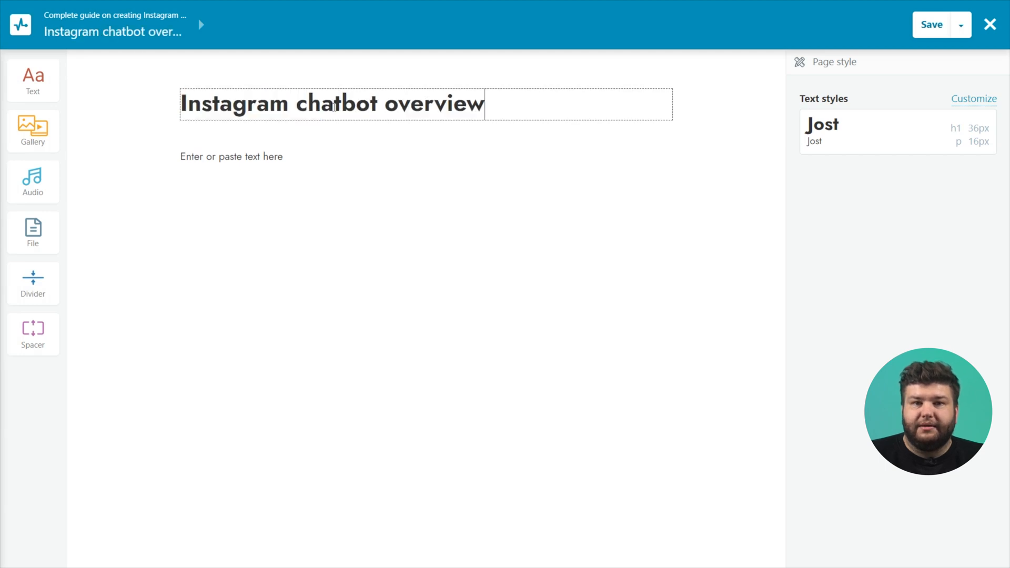
{"action": "left_click", "coordinate": [665, 195]}
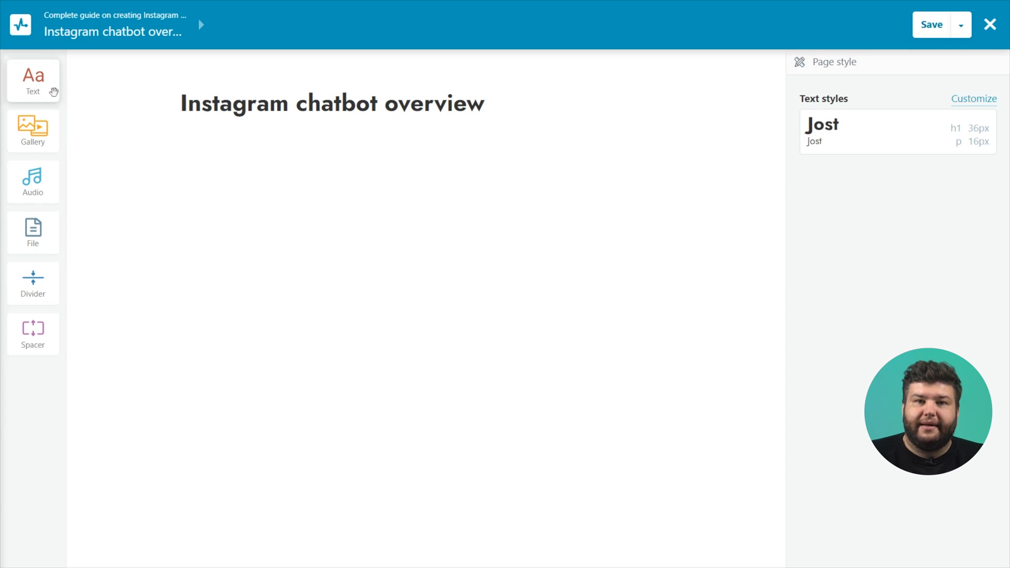
{"action": "mouse_move", "coordinate": [71, 116]}
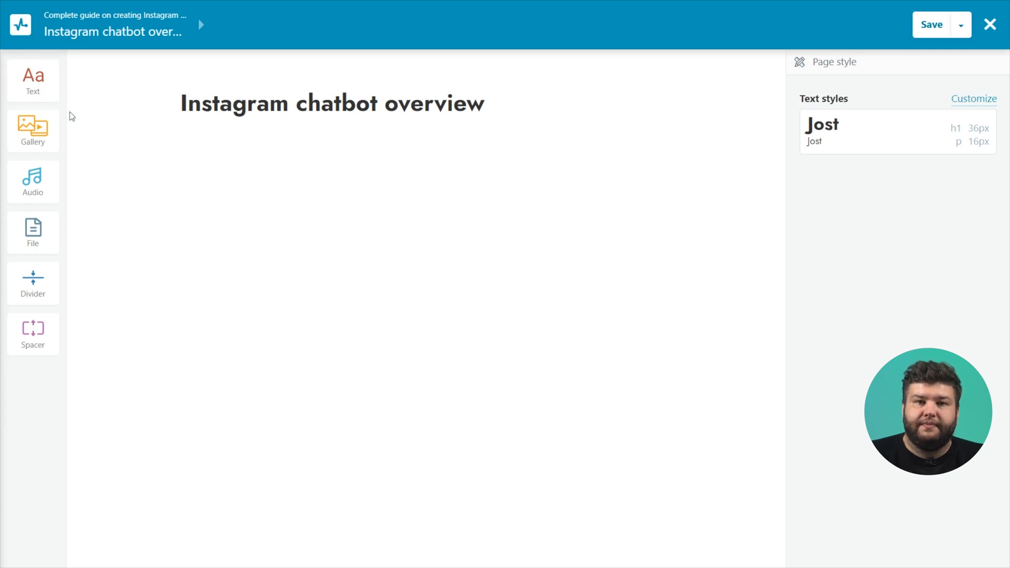
{"action": "mouse_move", "coordinate": [32, 131]}
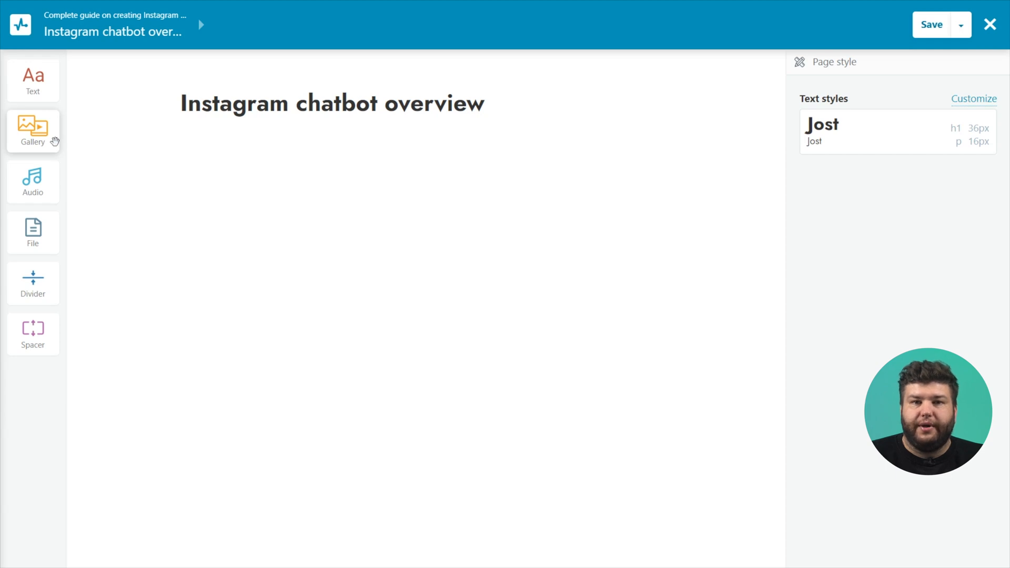
{"action": "mouse_move", "coordinate": [33, 183]}
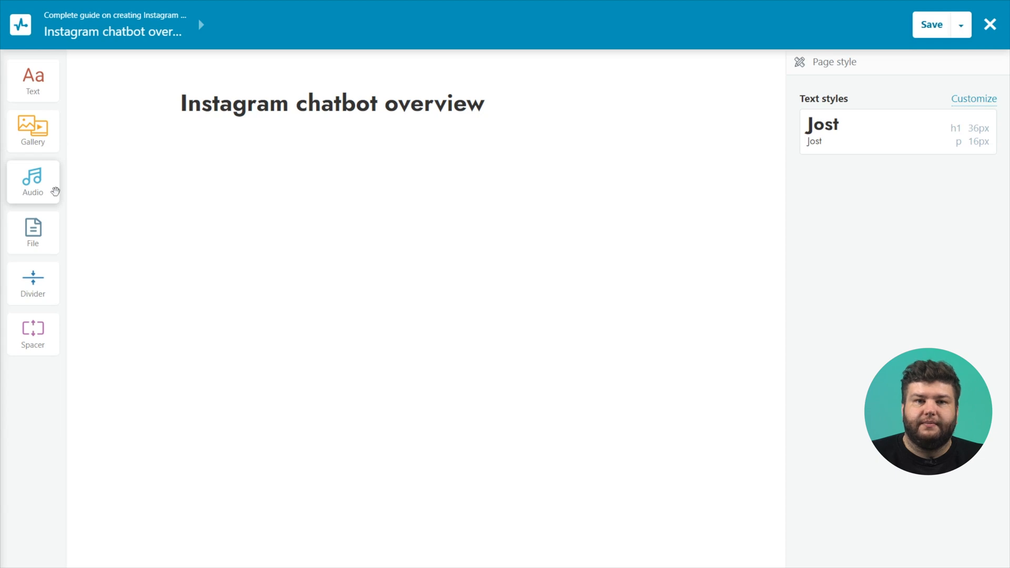
{"action": "mouse_move", "coordinate": [32, 233]}
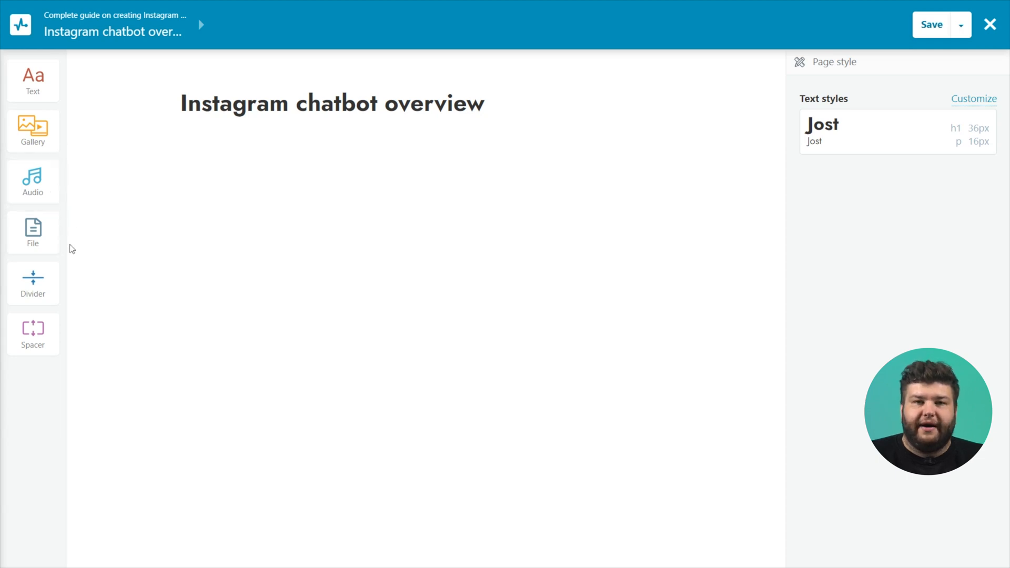
{"action": "mouse_move", "coordinate": [49, 290]}
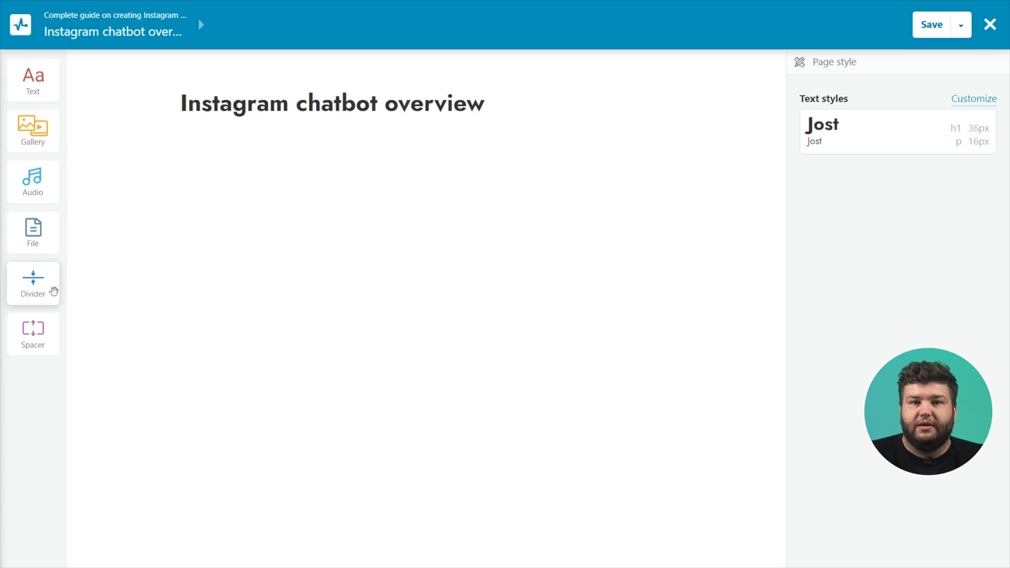
{"action": "mouse_move", "coordinate": [33, 335]}
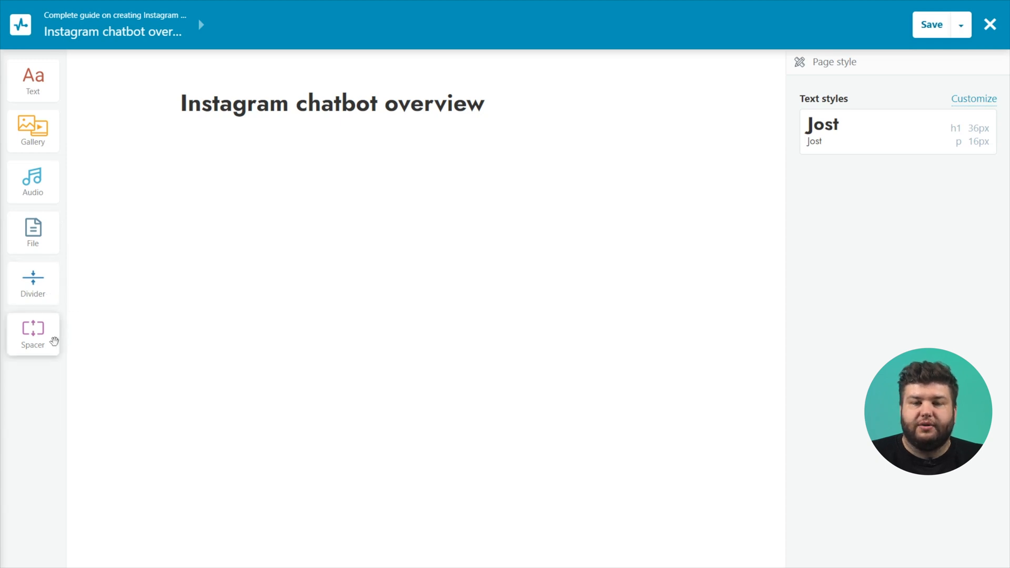
Add a video block with chatbots.mp4 under the heading and start an audio block for lesson1.mp3
{"action": "left_click_drag", "start_coordinate": [33, 125], "coordinate": [288, 166]}
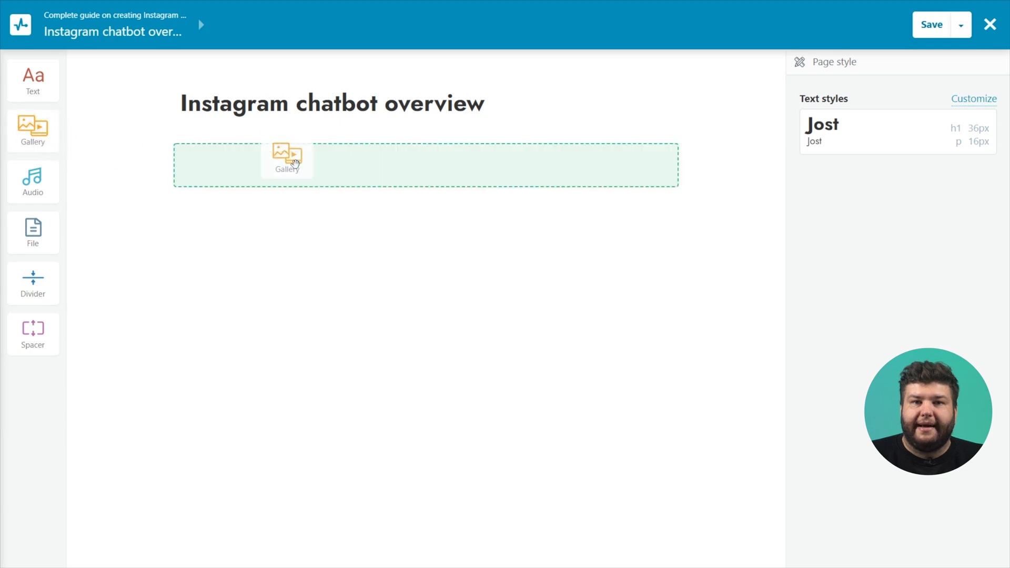
{"action": "left_click", "coordinate": [287, 159]}
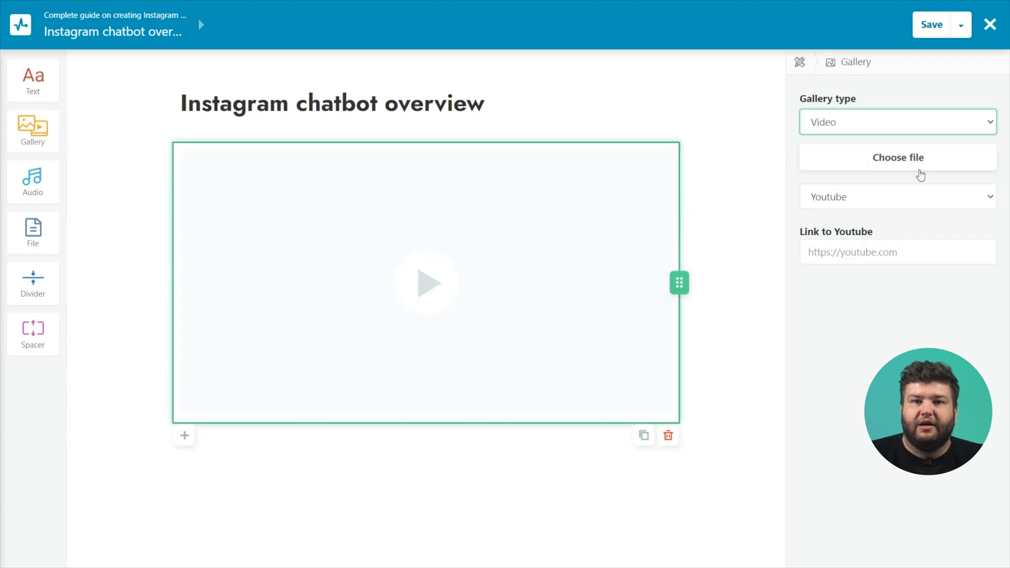
{"action": "left_click", "coordinate": [898, 156]}
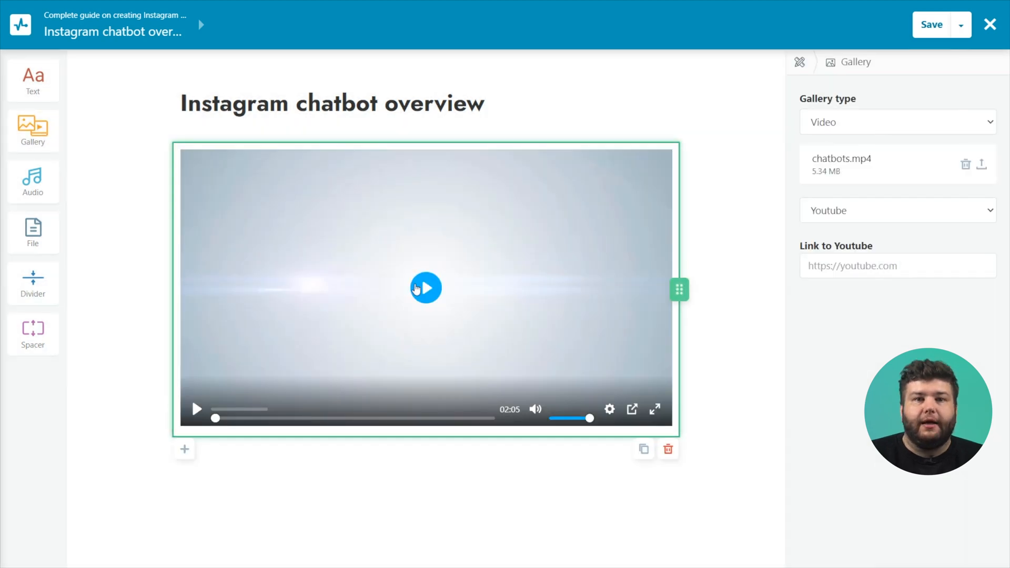
{"action": "left_click", "coordinate": [425, 289]}
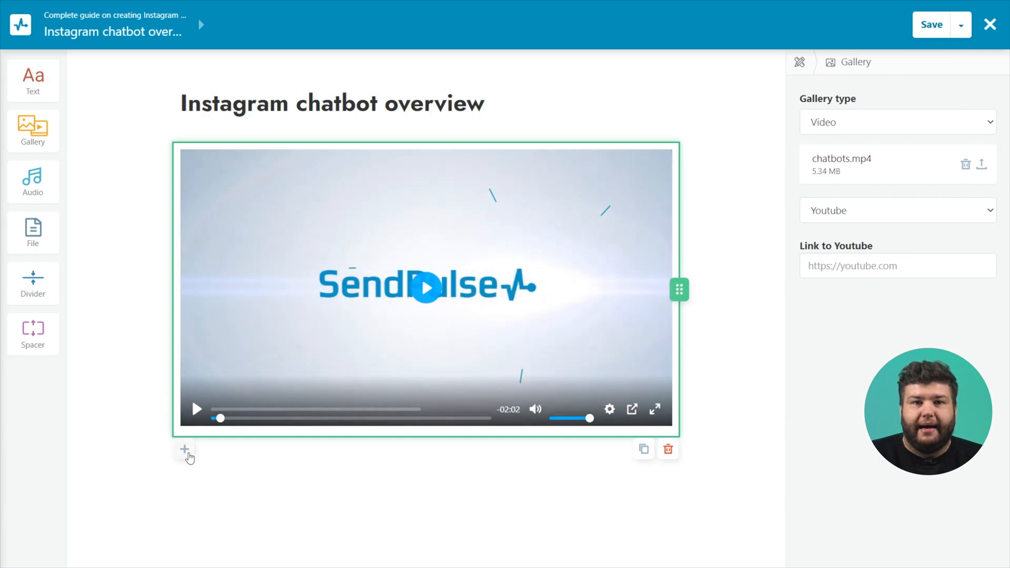
{"action": "left_click", "coordinate": [185, 449]}
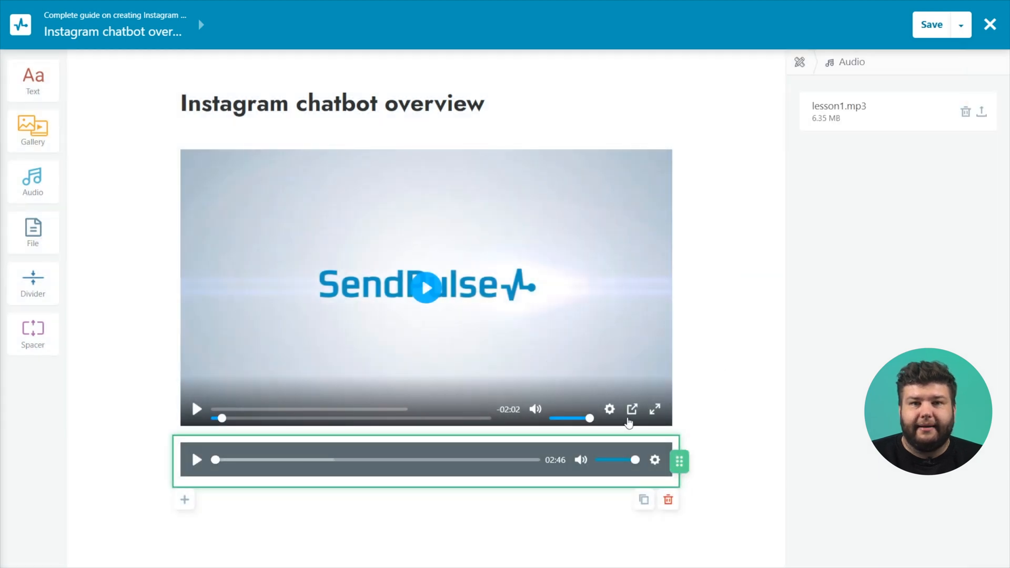
Add two lessons to the first section, then a second section with a test
{"action": "left_click", "coordinate": [201, 24]}
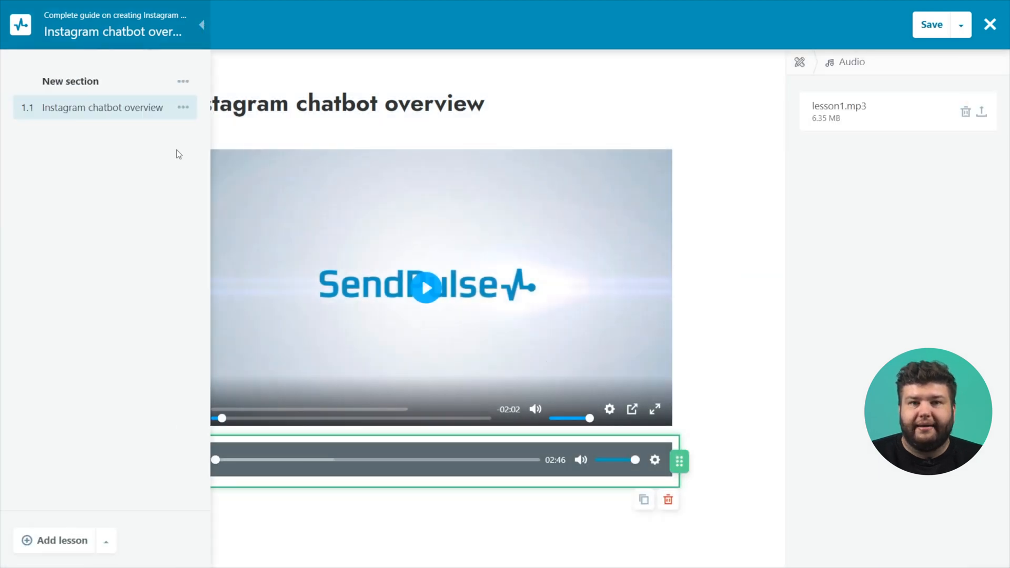
{"action": "left_click", "coordinate": [62, 540]}
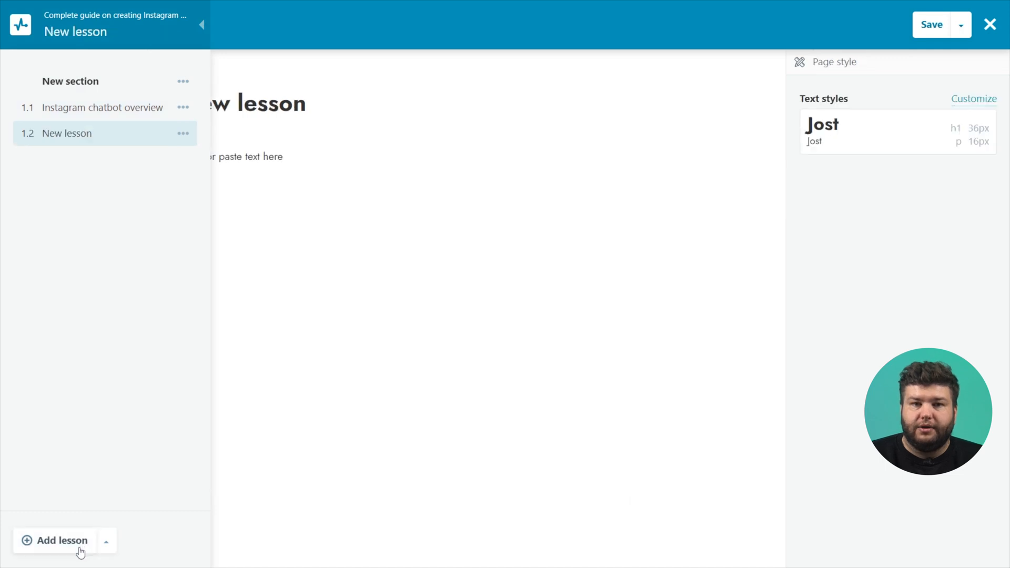
{"action": "left_click", "coordinate": [62, 540]}
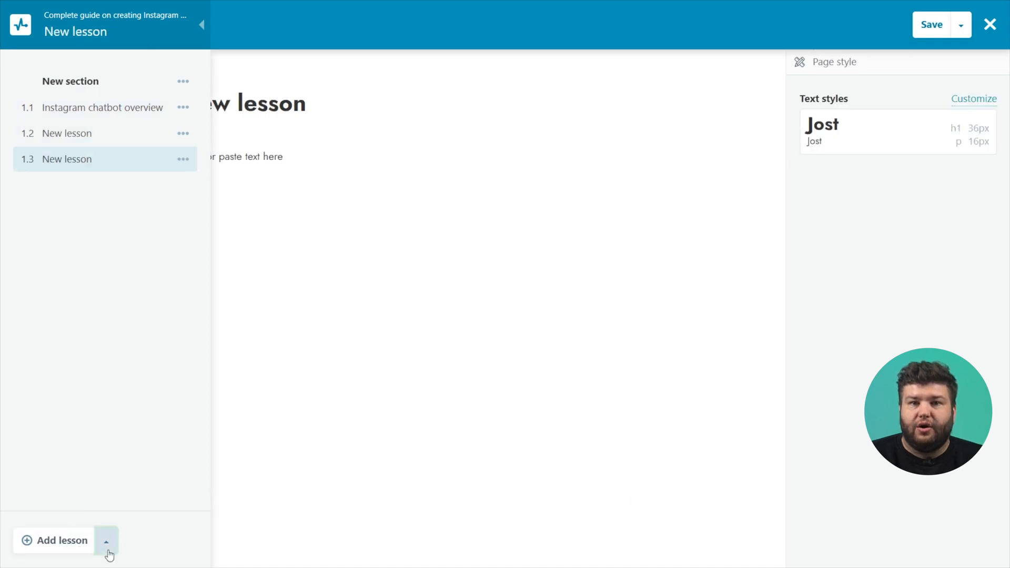
{"action": "left_click", "coordinate": [107, 540]}
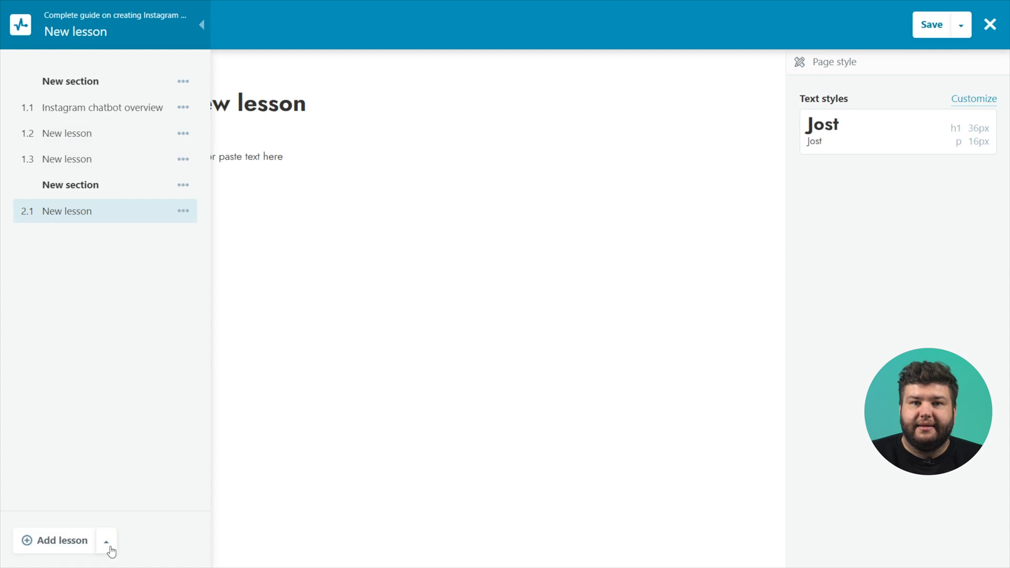
{"action": "left_click", "coordinate": [106, 540]}
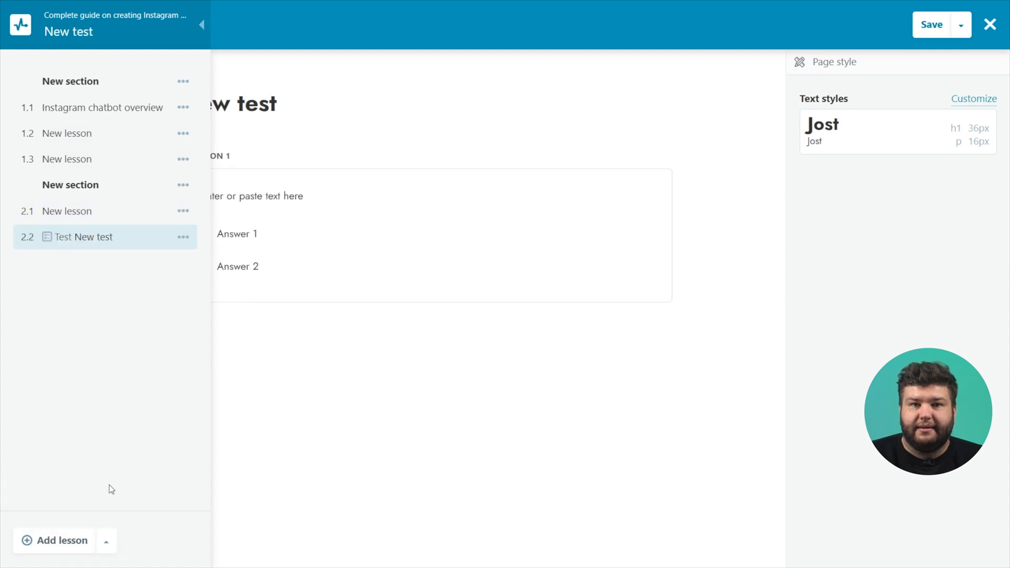
Reorder the second section so the test comes before lesson 2.1
{"action": "left_click", "coordinate": [71, 81]}
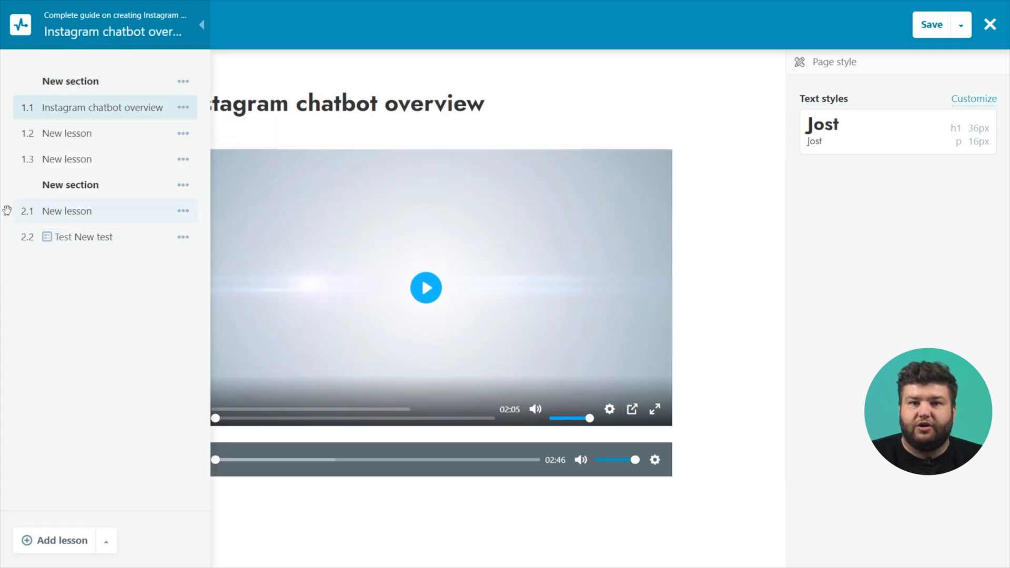
{"action": "left_click_drag", "start_coordinate": [67, 211], "coordinate": [67, 237]}
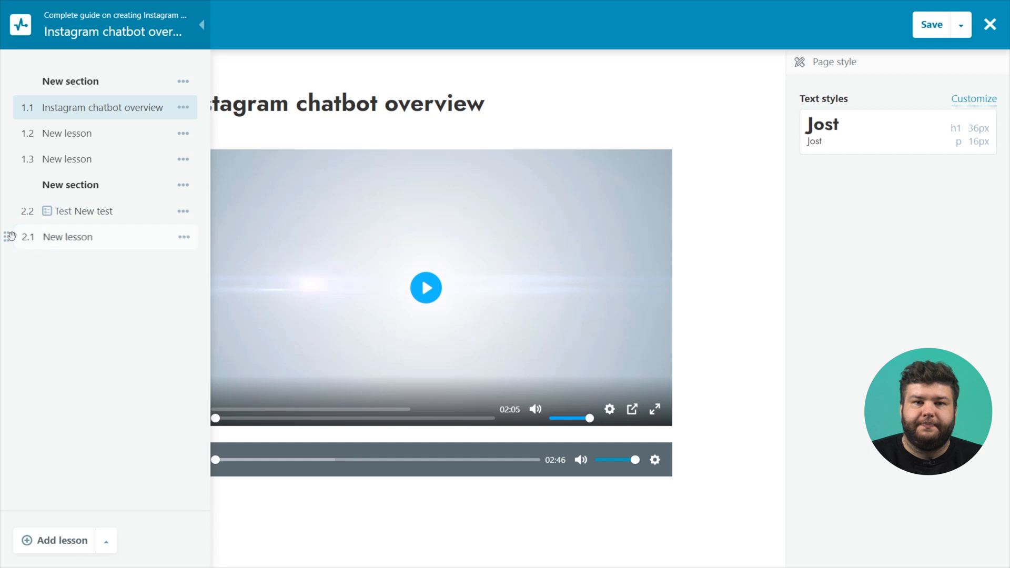
Leave the editor and scroll the course page down to the landing site settings
{"action": "left_click", "coordinate": [990, 24]}
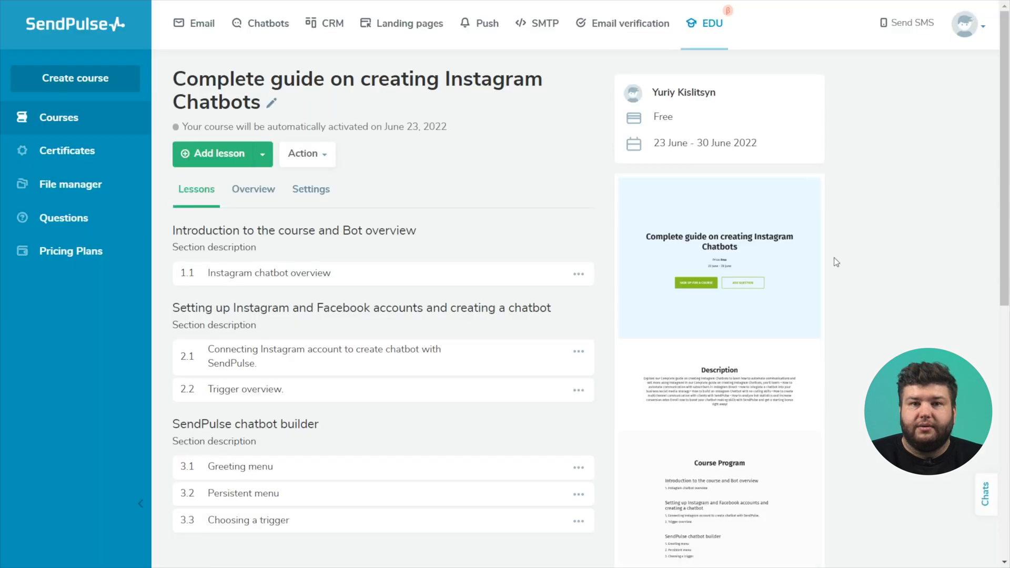
{"action": "scroll", "scroll_direction": "down", "scroll_amount": 3}
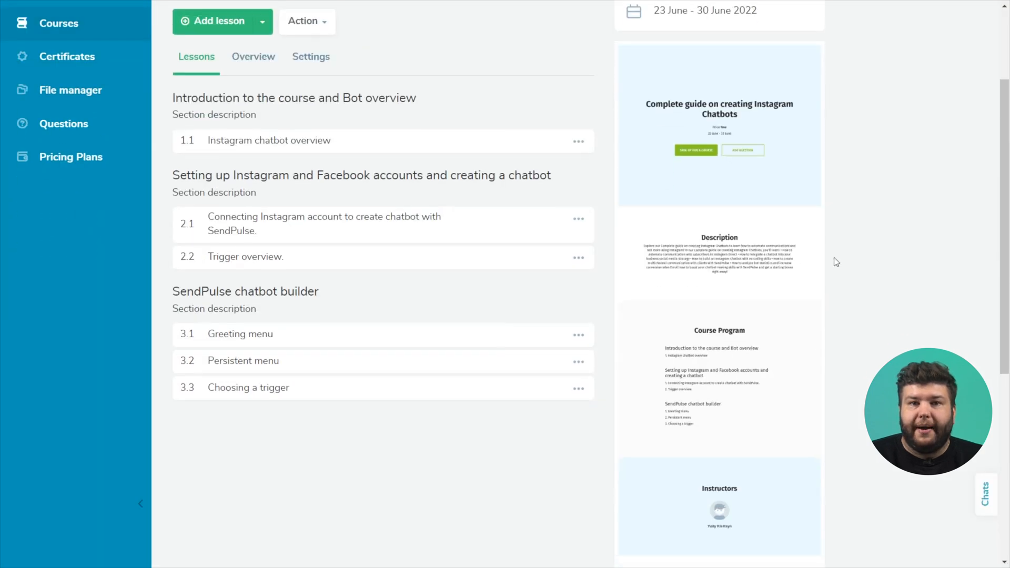
{"action": "scroll", "scroll_direction": "down", "scroll_amount": 3}
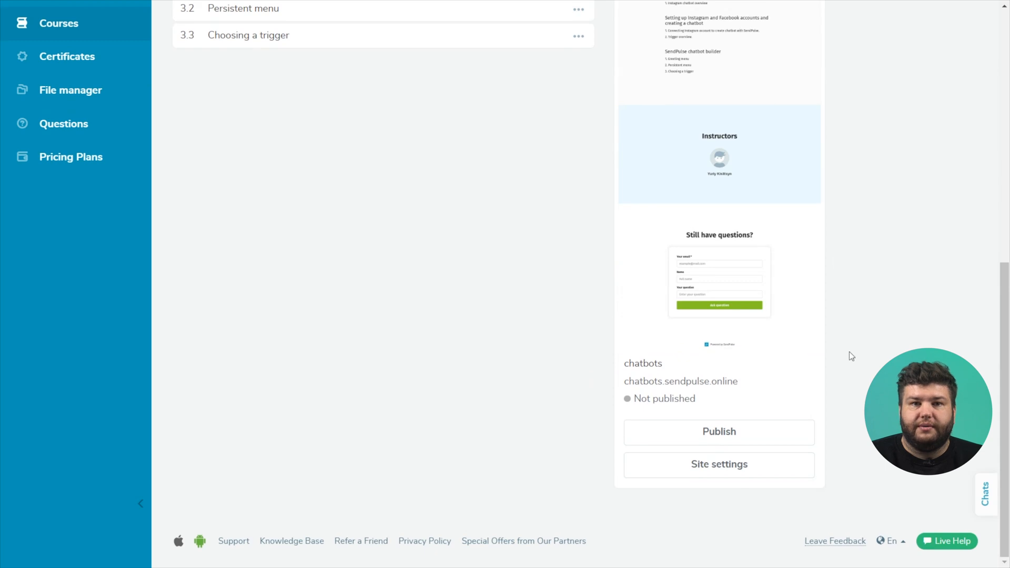
{"action": "mouse_move", "coordinate": [805, 474]}
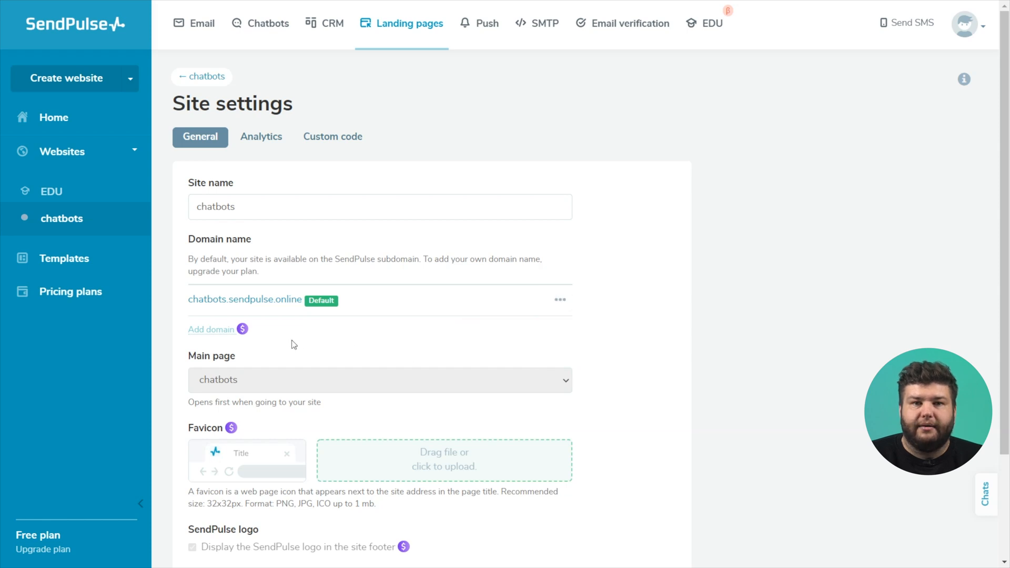
Browse the site's Analytics settings, then return to the course page's publish area
{"action": "scroll", "scroll_direction": "down", "scroll_amount": 3}
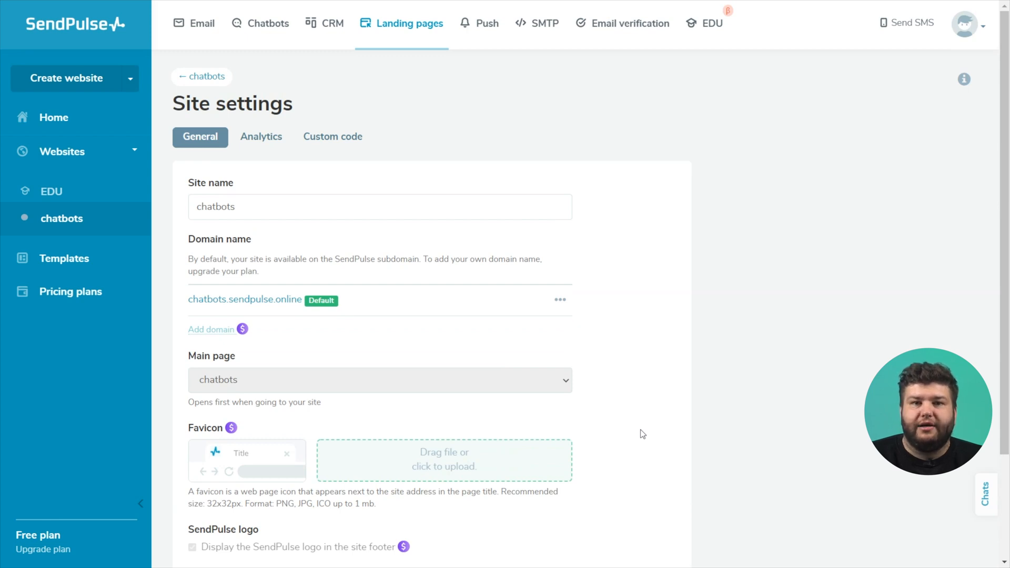
{"action": "mouse_move", "coordinate": [352, 223]}
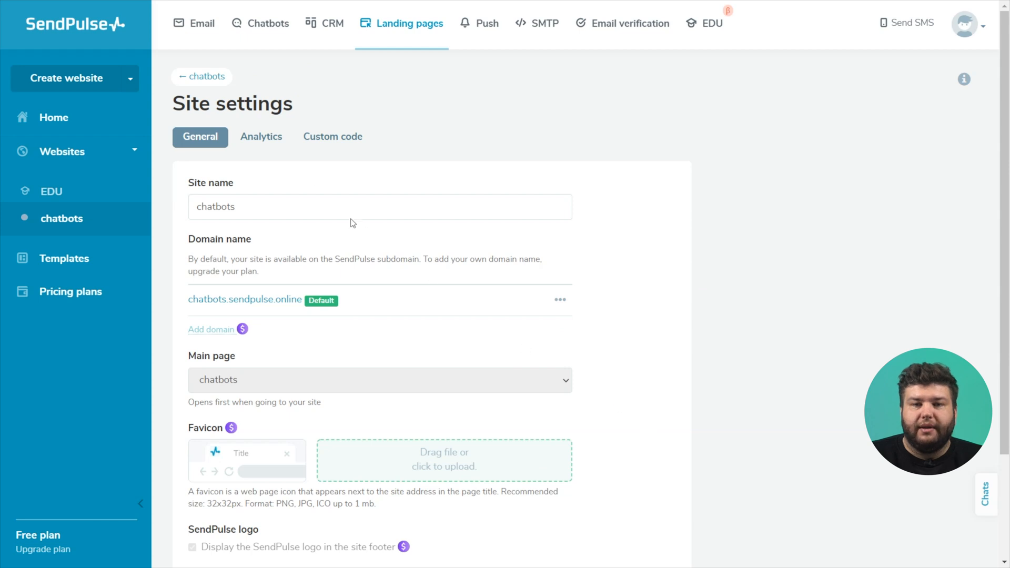
{"action": "left_click", "coordinate": [260, 137]}
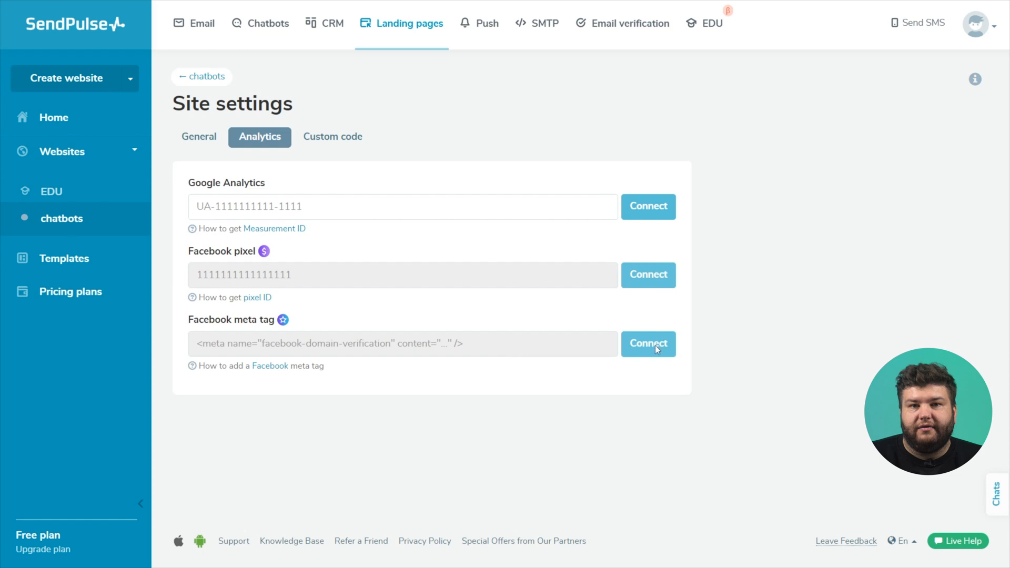
{"action": "left_click", "coordinate": [332, 137]}
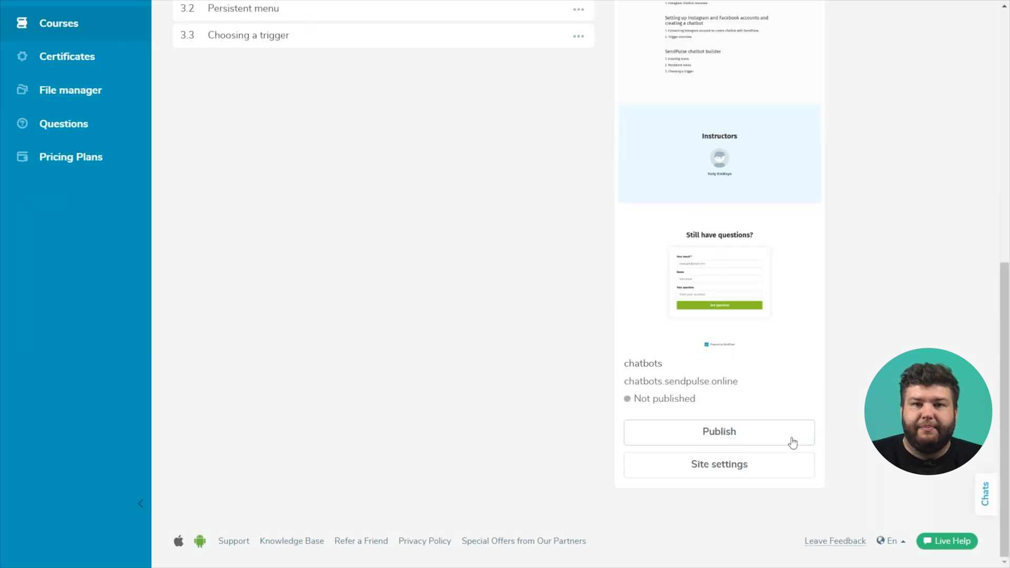
Publish the landing site chatbots.sendpulse.online and confirm in the dialog
{"action": "left_click", "coordinate": [718, 431]}
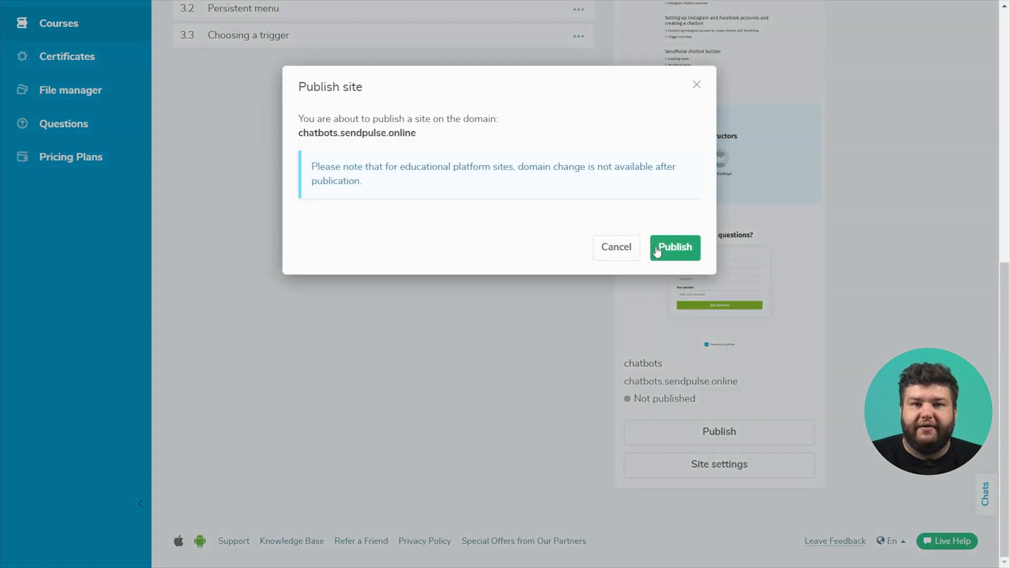
{"action": "left_click", "coordinate": [674, 247]}
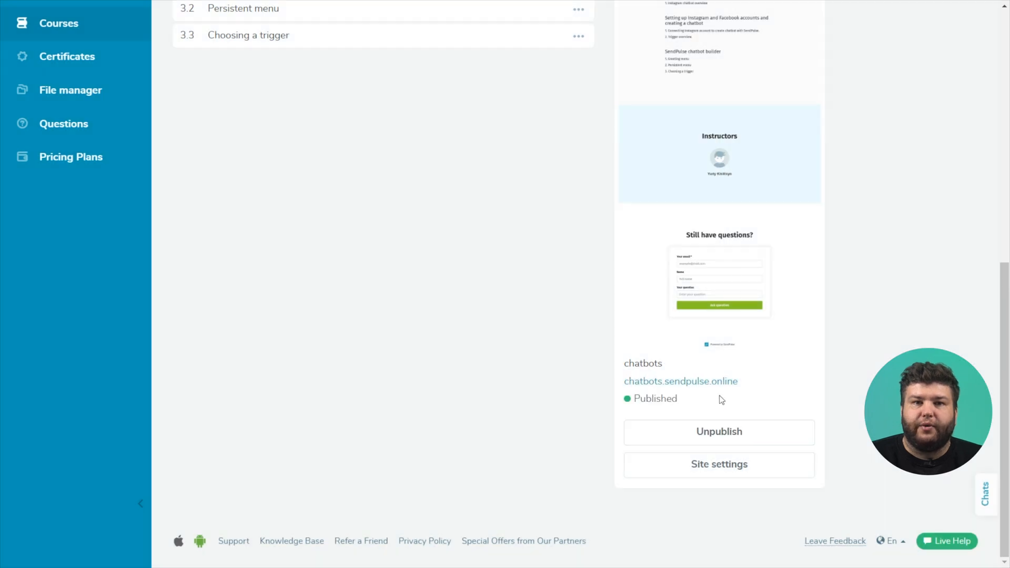